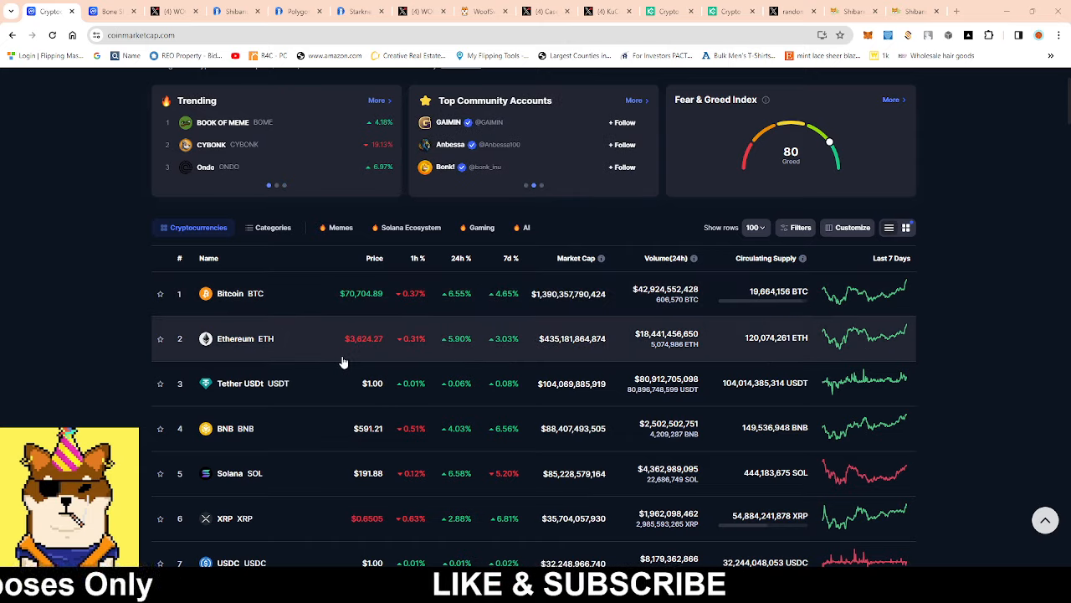
Scroll the rankings table down to Shiba Inu and the coins ranked 10 to 19.
scroll("down", 3)
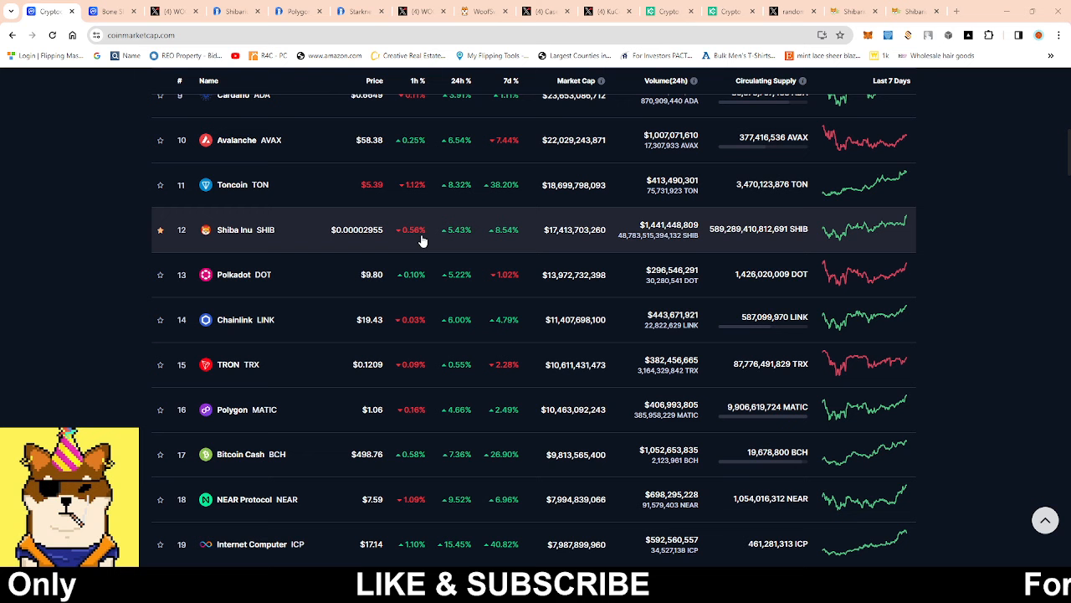
mouse_move(463, 241)
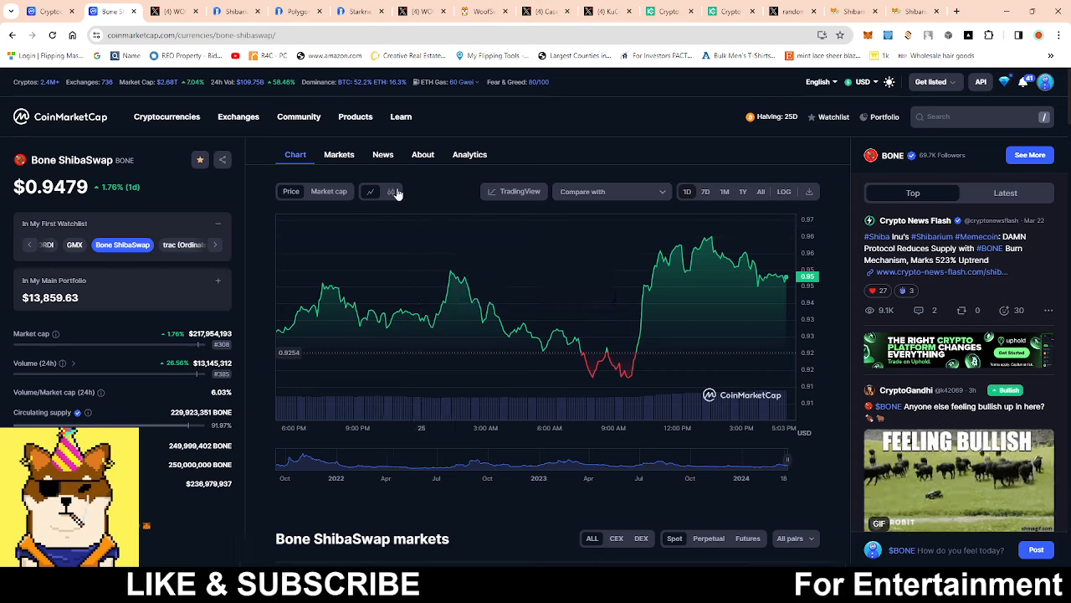
Switch the Bone ShibaSwap price chart to the candlestick view.
left_click(369, 191)
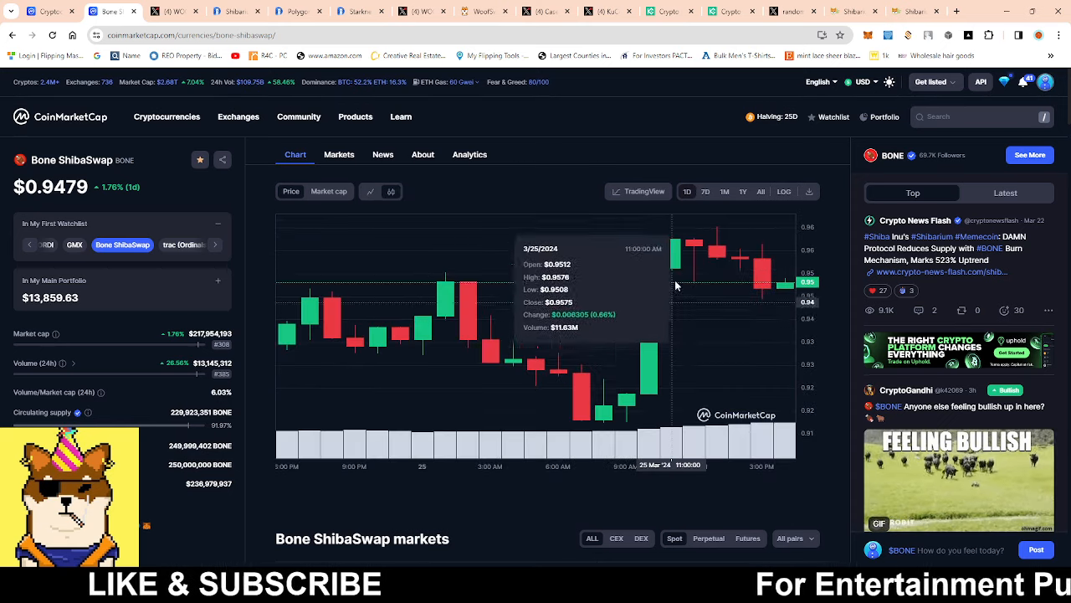
mouse_move(778, 321)
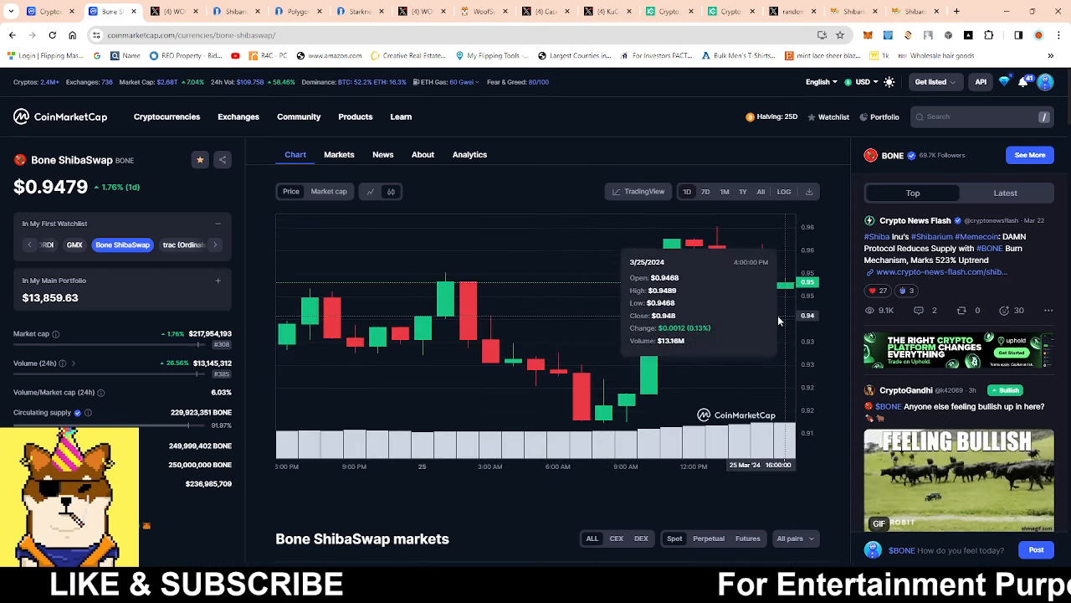
mouse_move(398, 271)
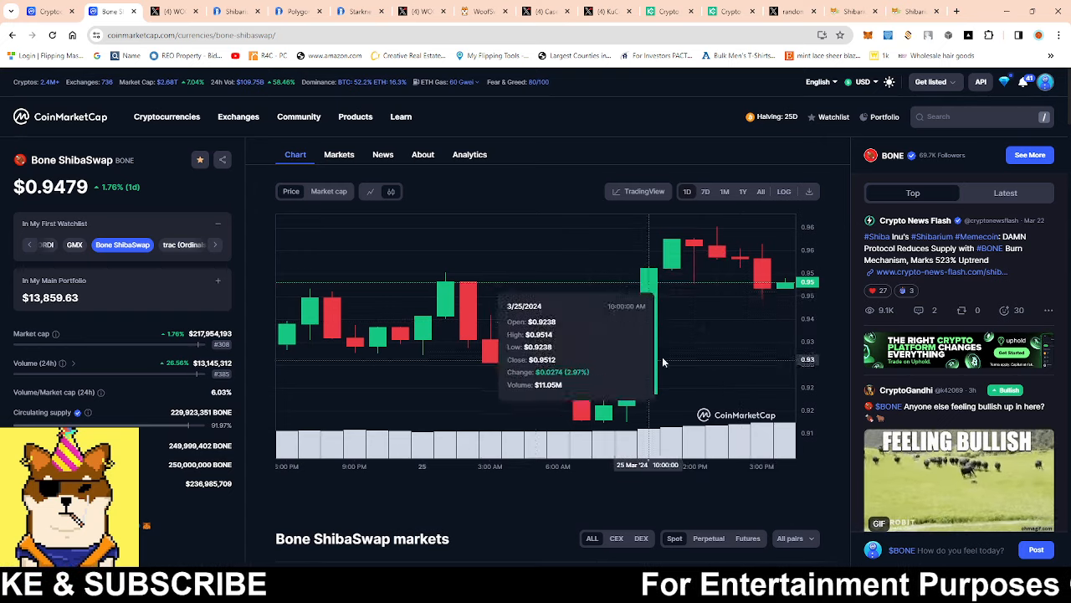
mouse_move(513, 294)
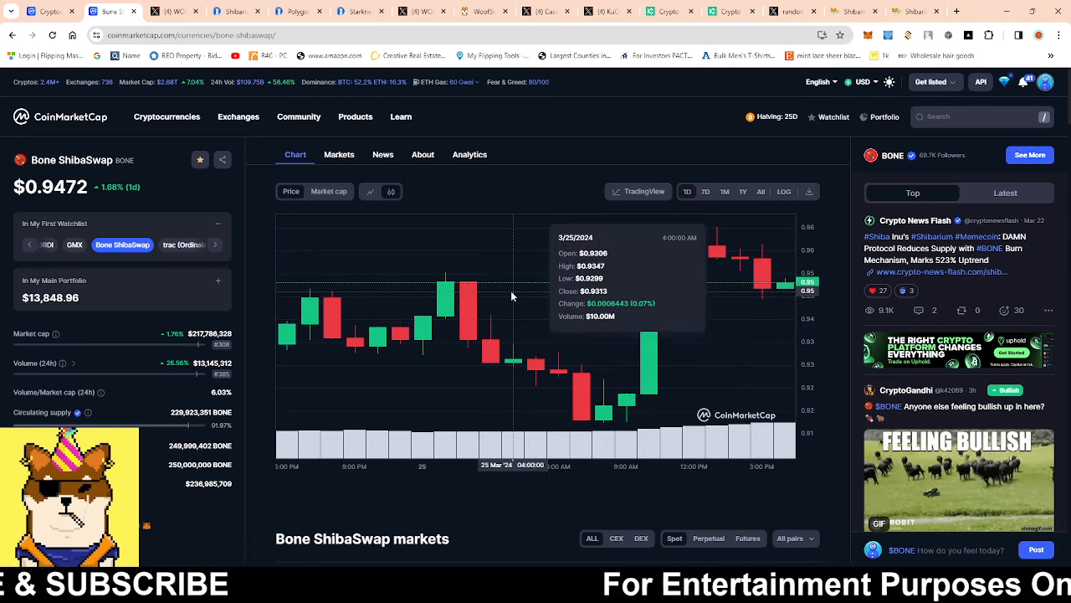
mouse_move(374, 298)
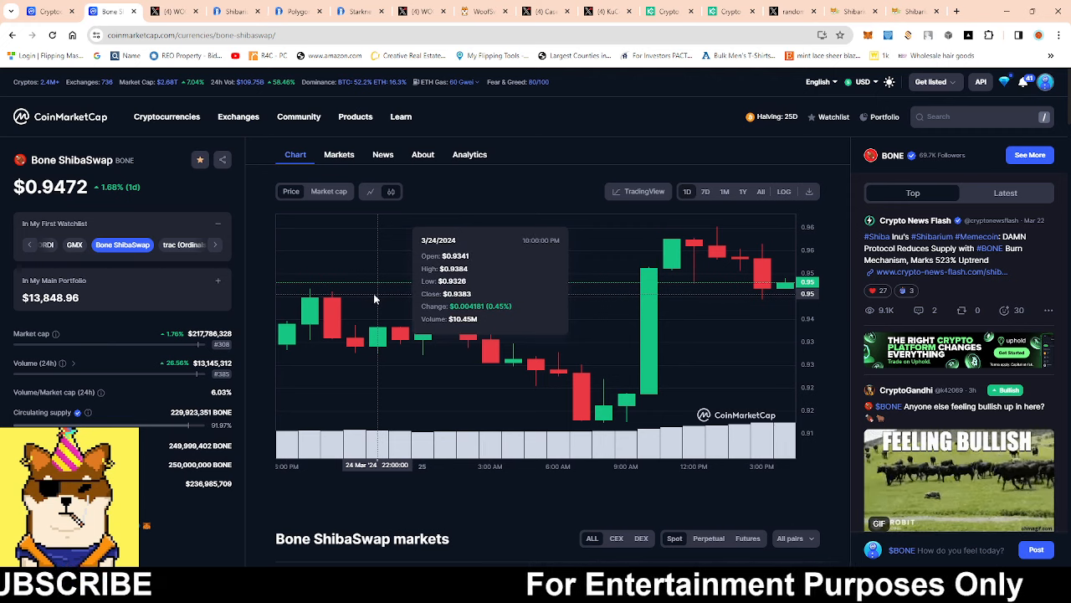
mouse_move(684, 281)
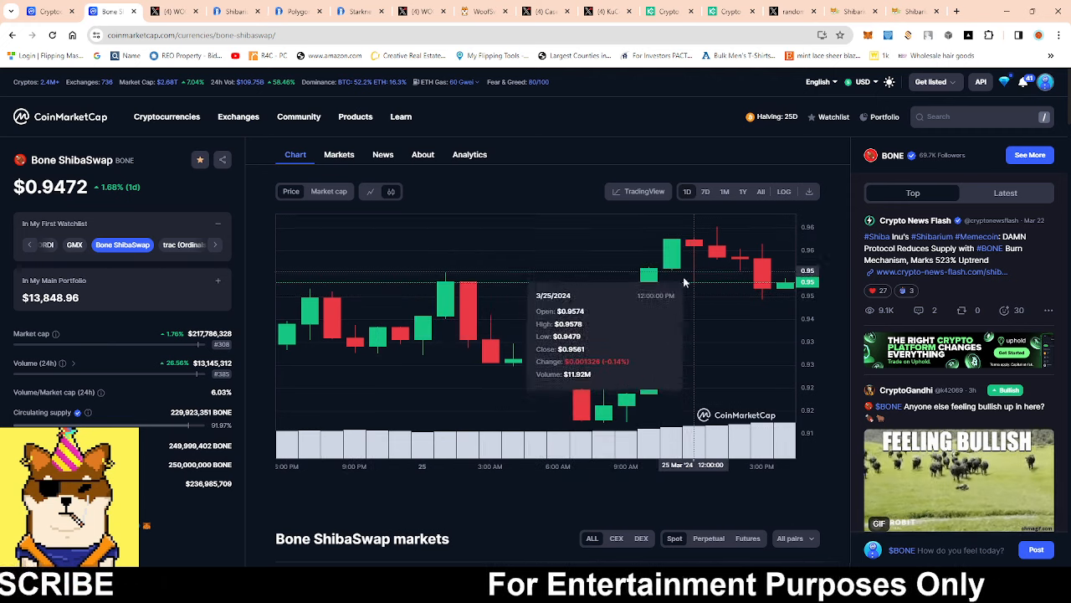
mouse_move(755, 278)
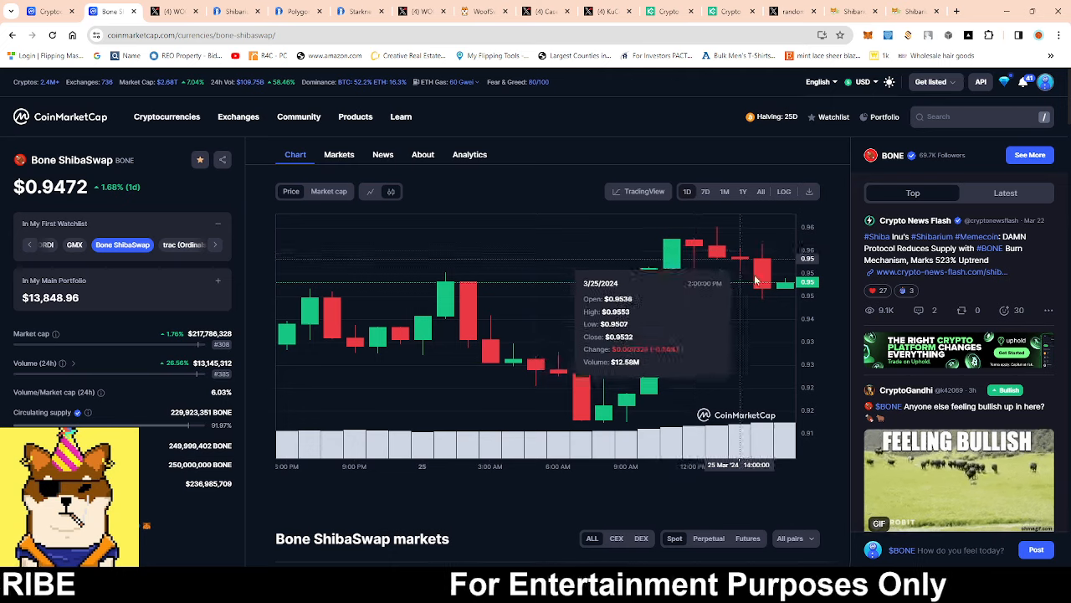
mouse_move(830, 235)
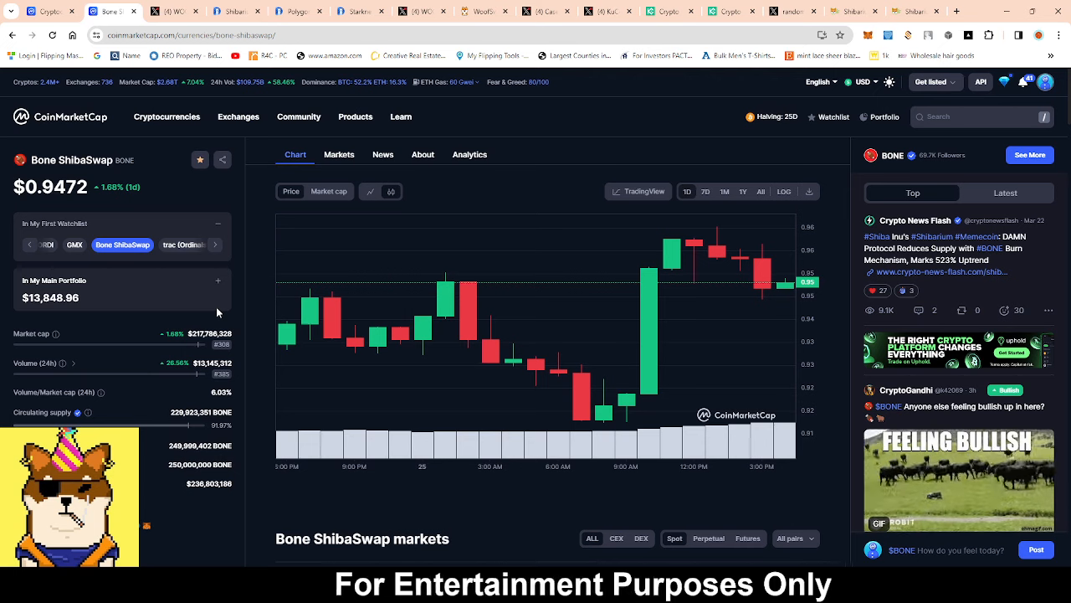
mouse_move(506, 311)
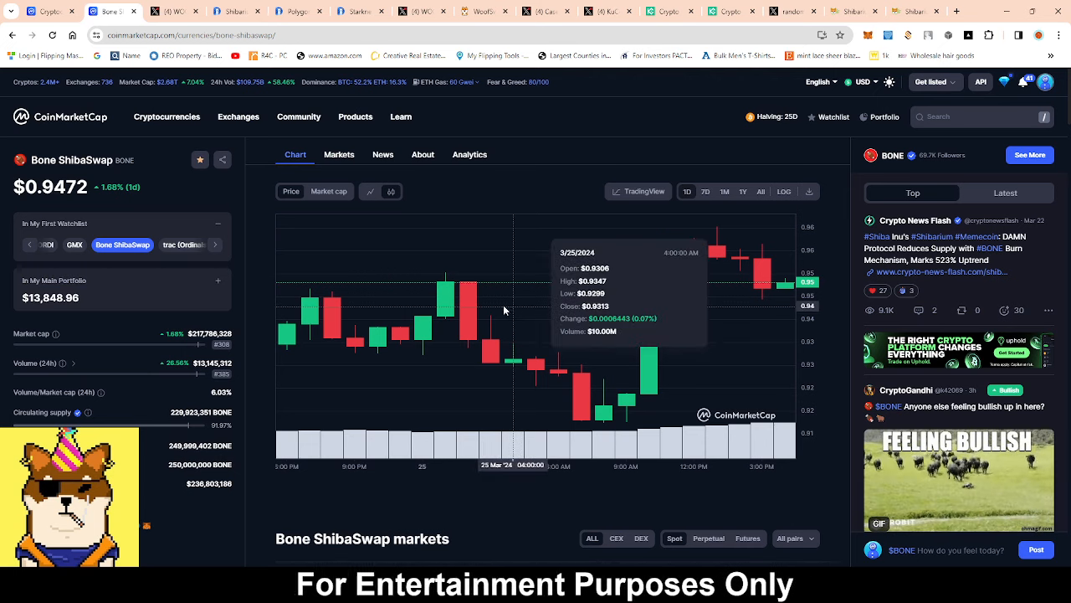
mouse_move(444, 294)
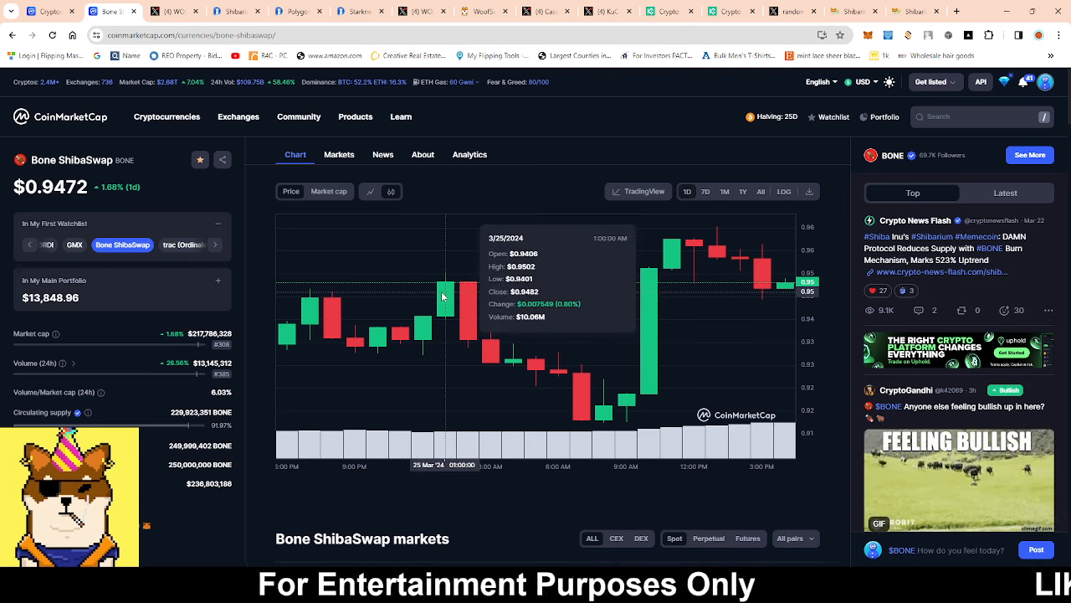
mouse_move(382, 283)
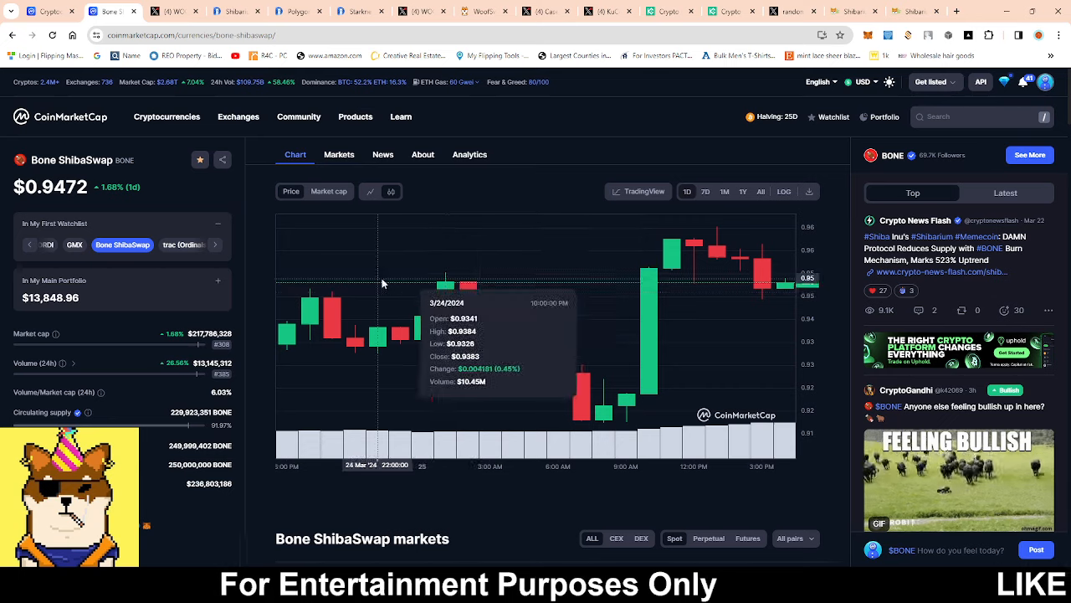
mouse_move(224, 127)
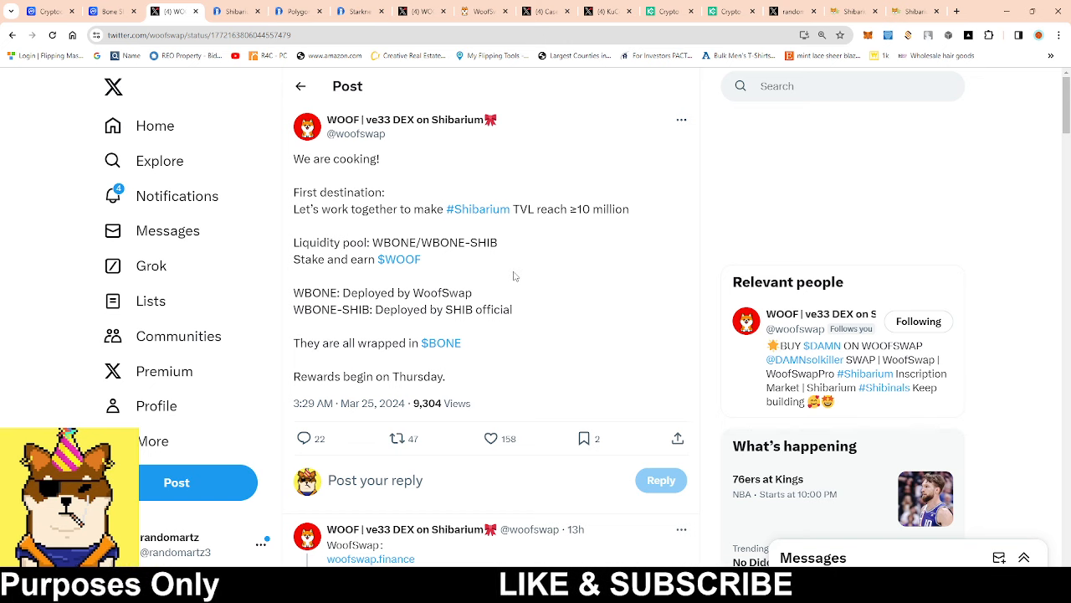
Read WoofSwap's pool post, then view DefiLlama's Shibarium TVL of $3.83m and protocol rankings.
scroll("down", 3)
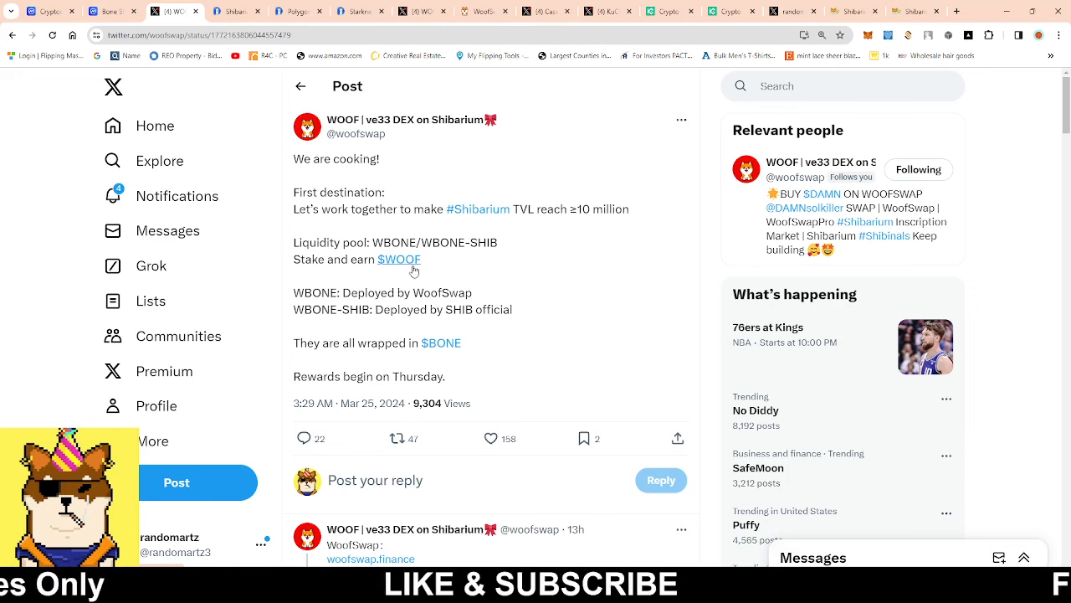
mouse_move(497, 372)
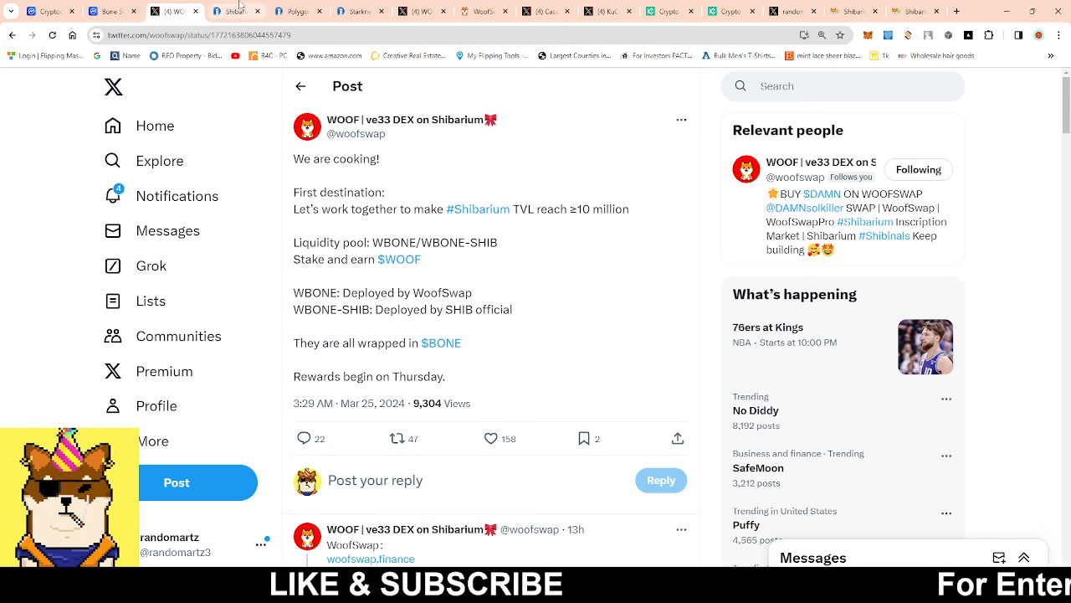
mouse_move(234, 10)
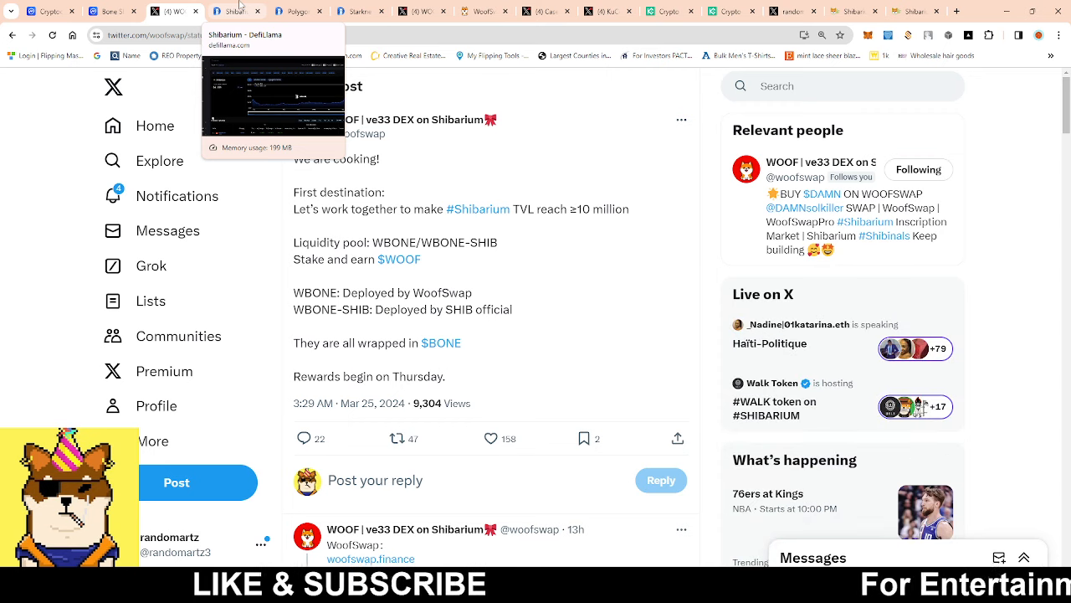
left_click(235, 10)
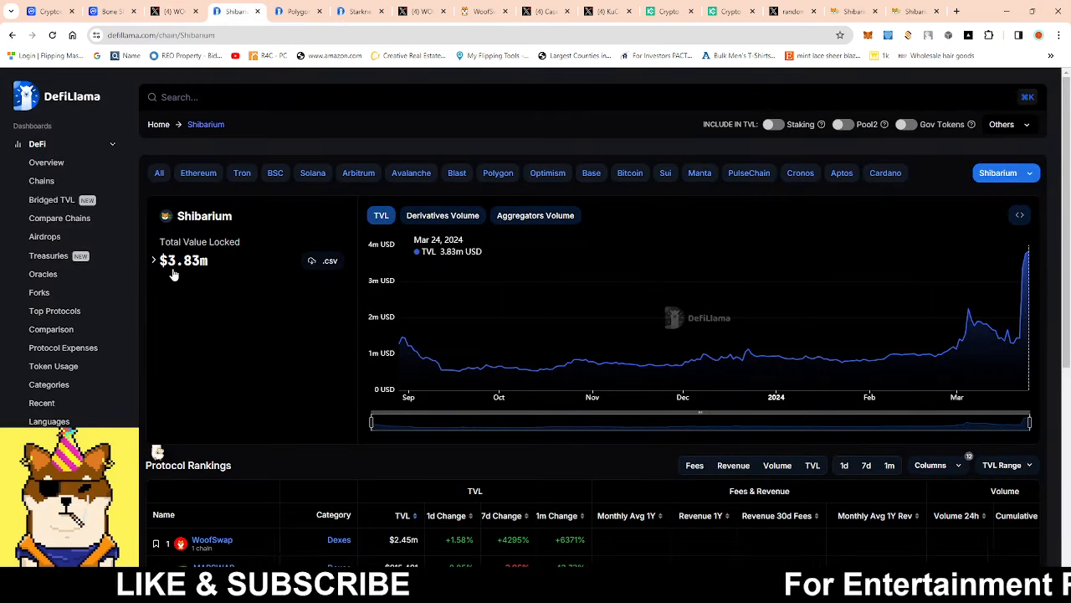
scroll("down", 3)
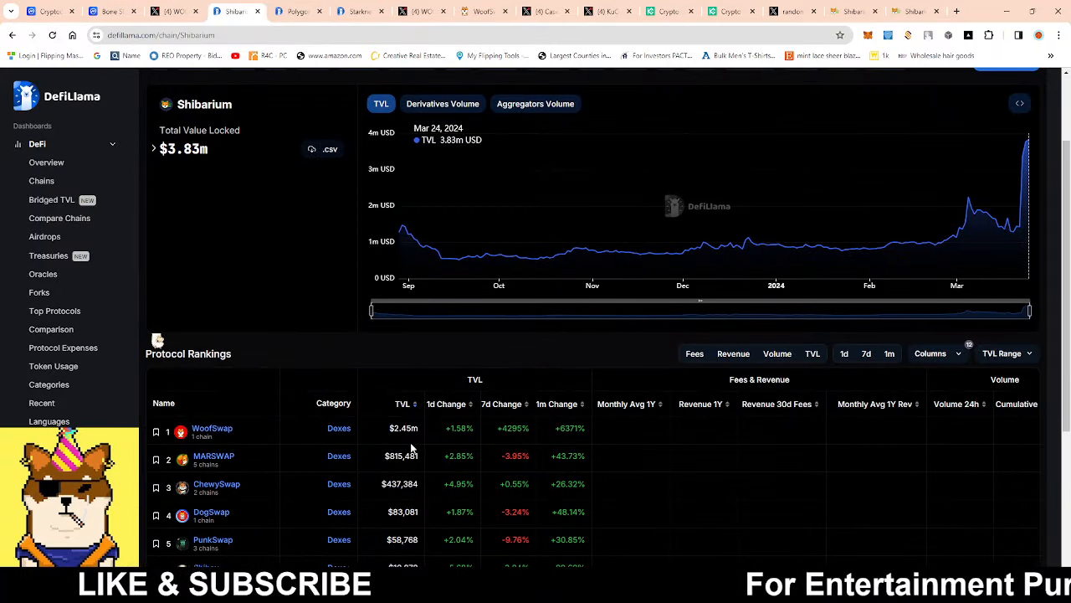
mouse_move(354, 355)
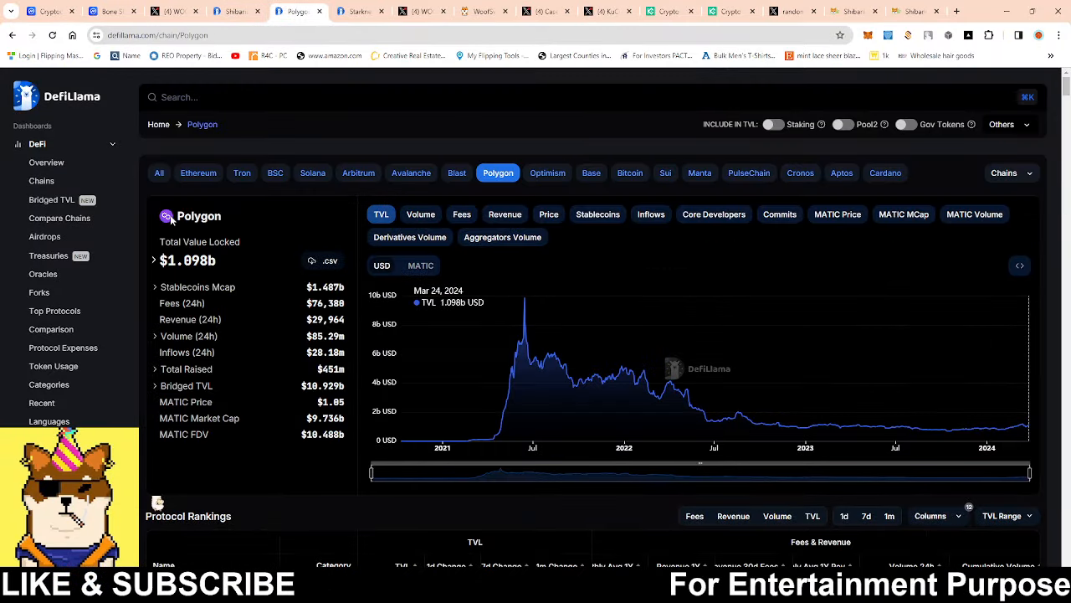
mouse_move(401, 448)
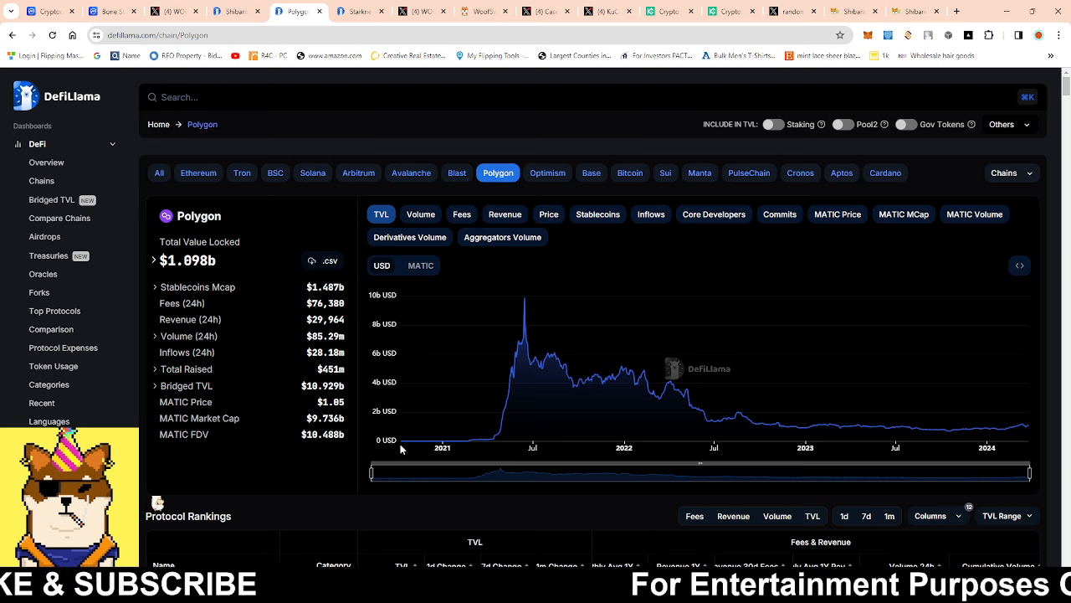
mouse_move(403, 446)
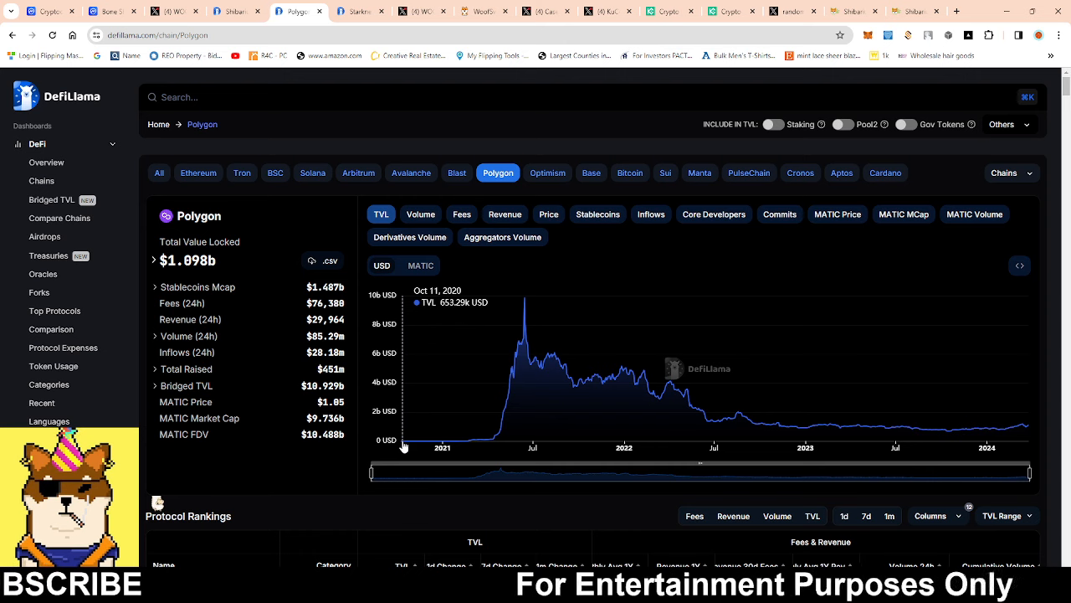
mouse_move(415, 445)
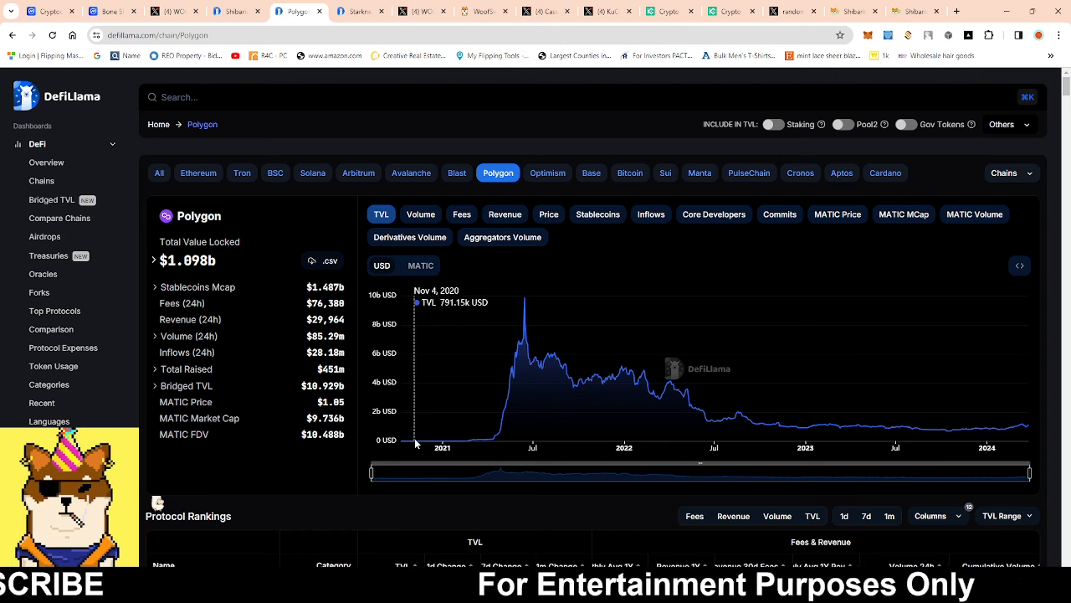
mouse_move(462, 446)
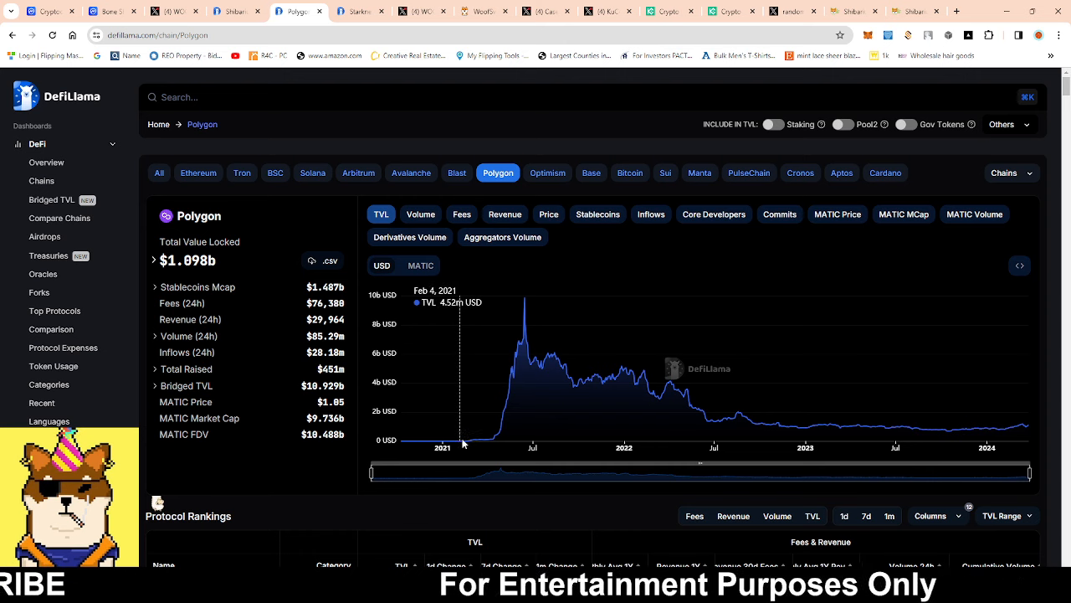
mouse_move(486, 442)
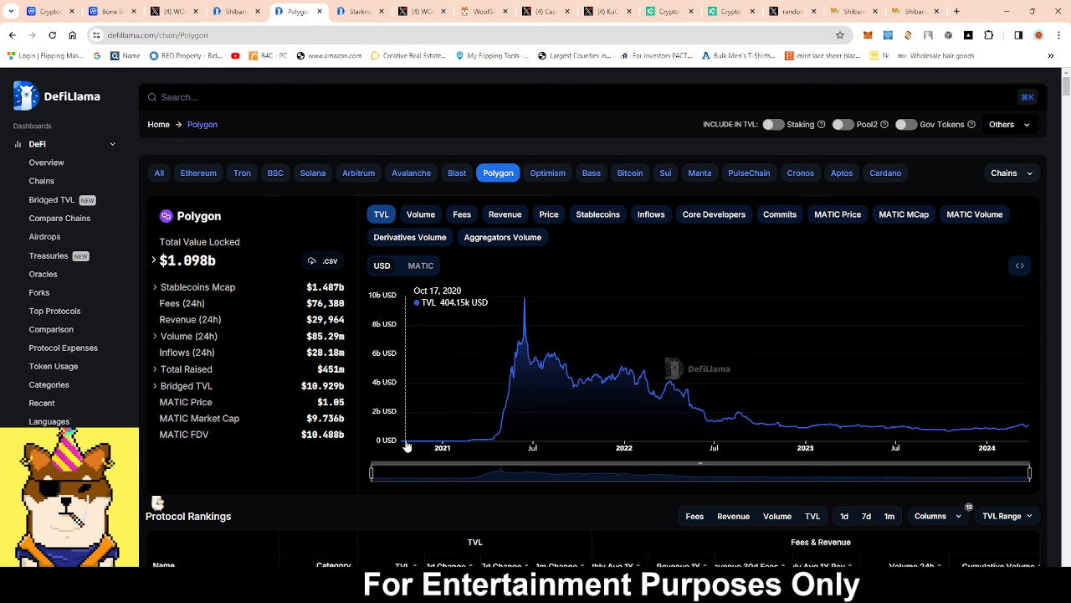
mouse_move(472, 443)
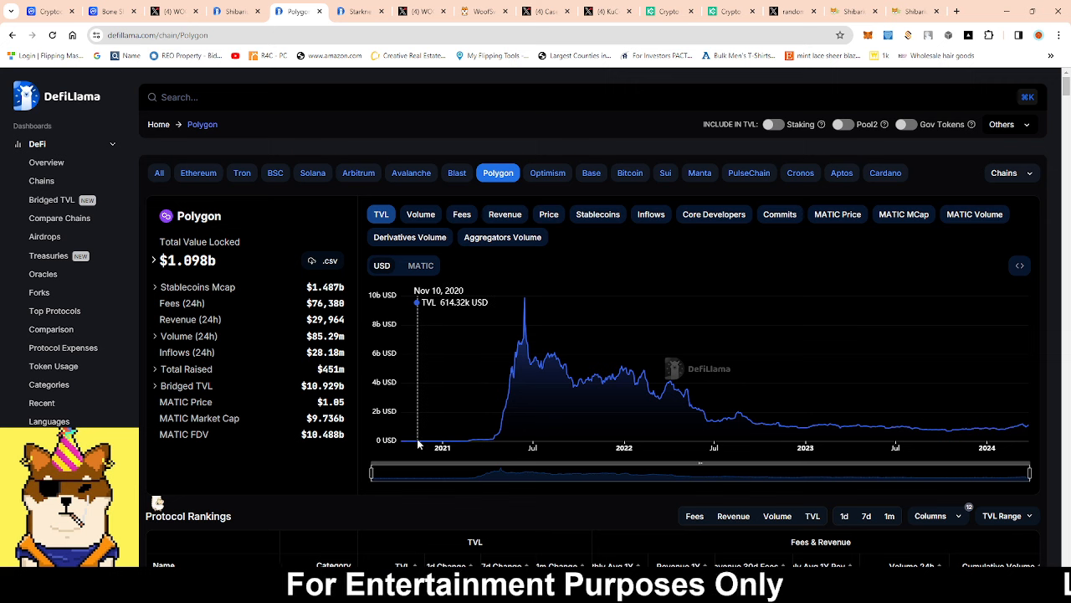
mouse_move(518, 303)
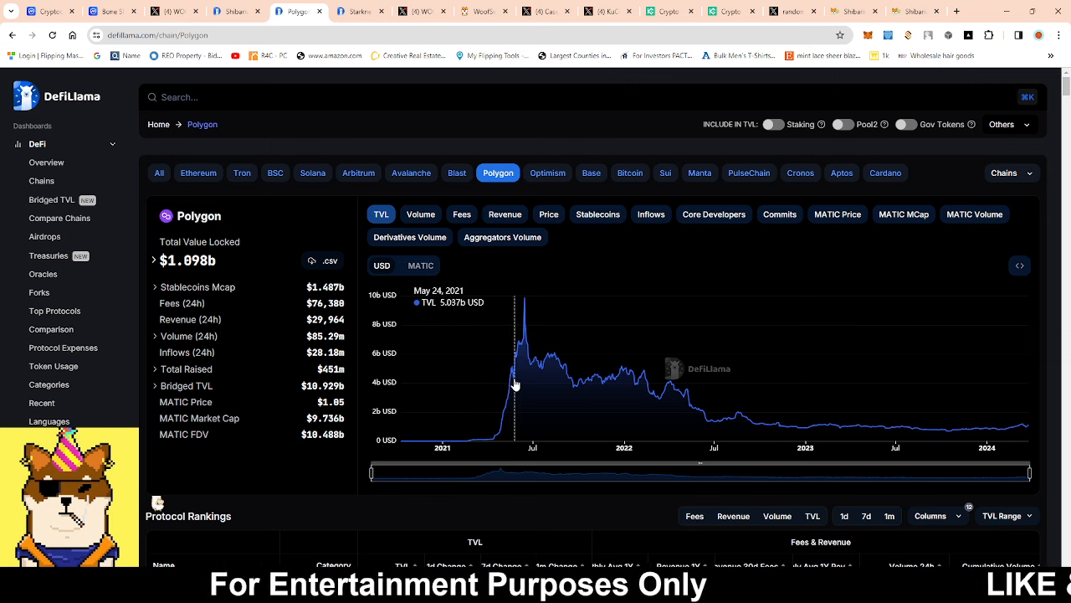
mouse_move(529, 305)
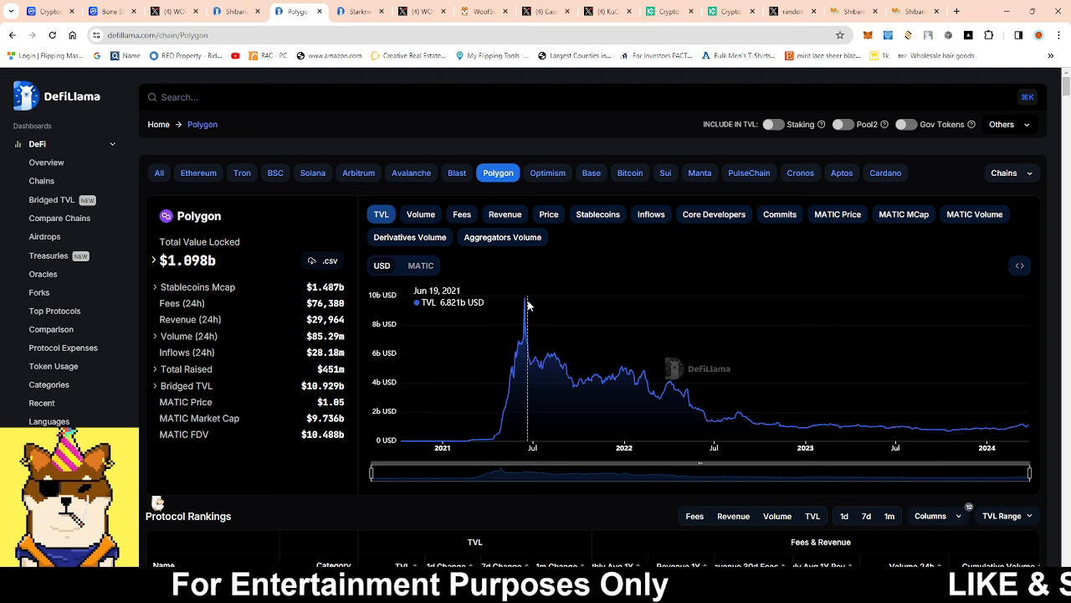
mouse_move(486, 395)
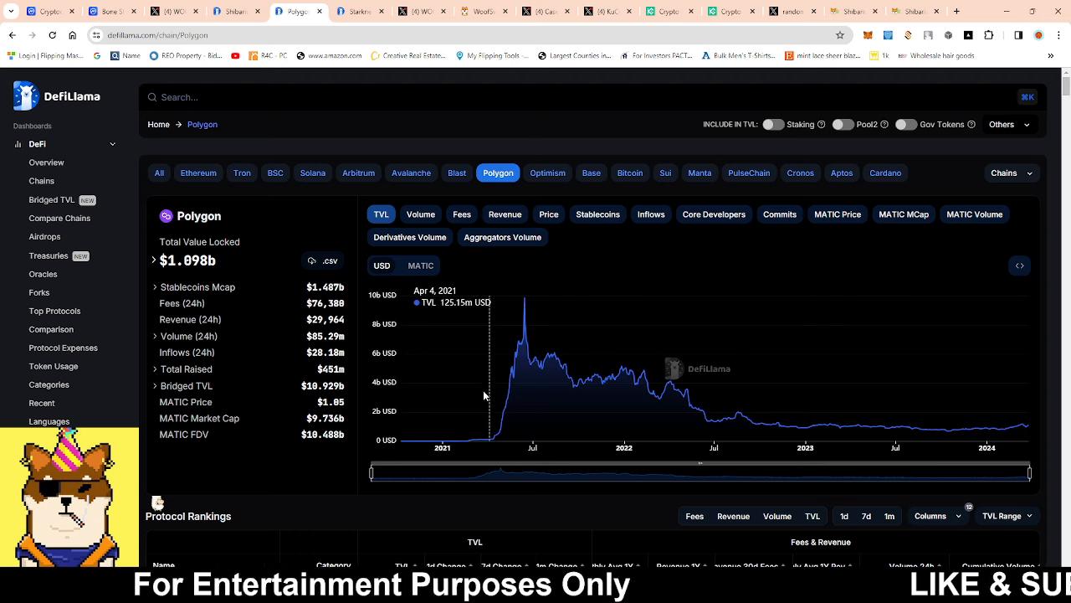
mouse_move(418, 448)
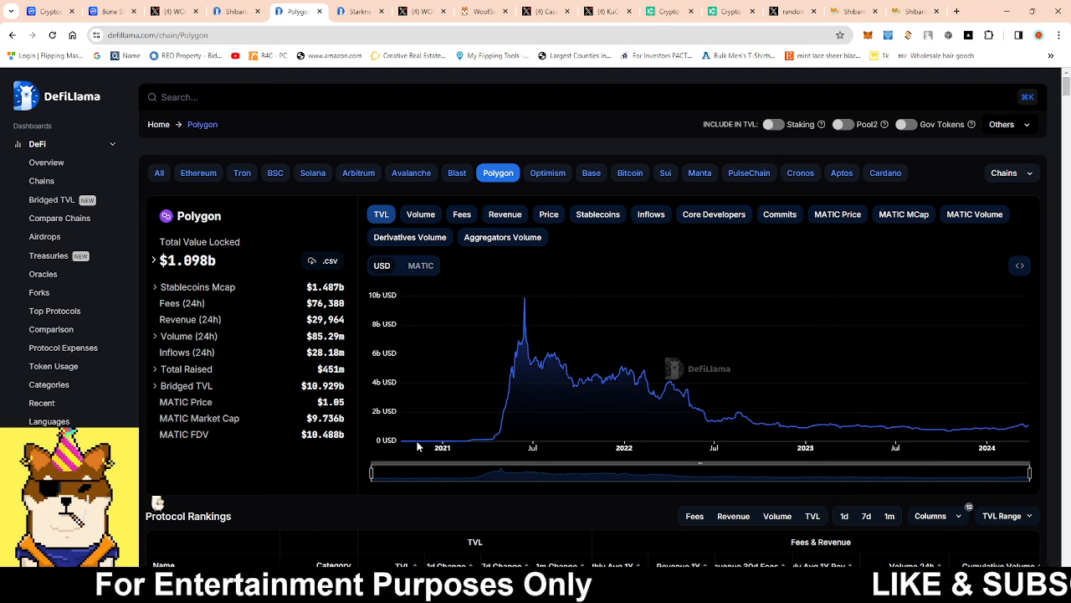
mouse_move(415, 448)
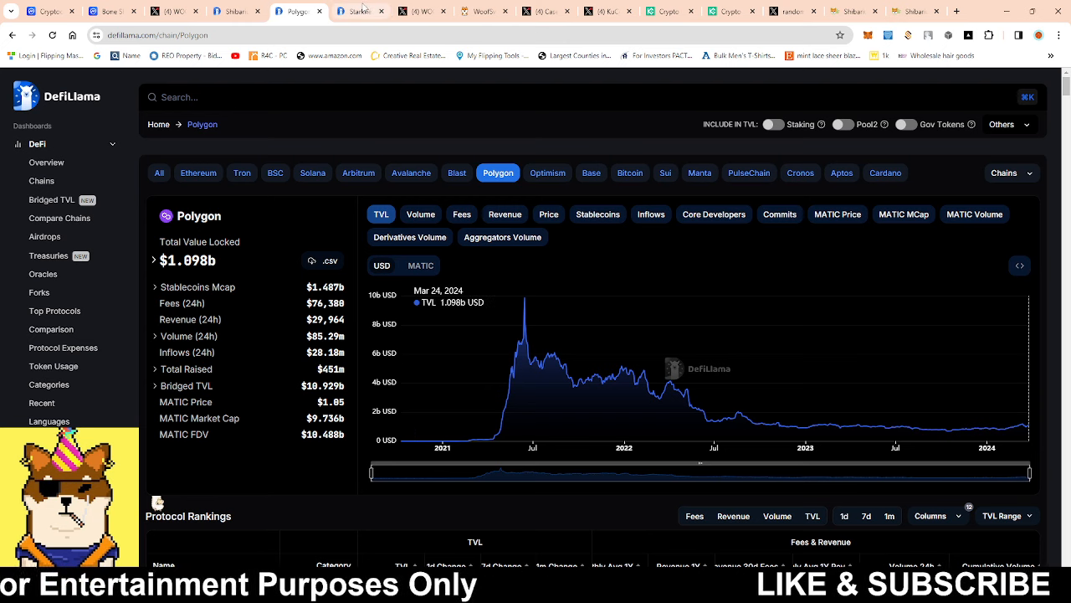
Move from Polygon's $1.098b overview to the Starknet chain's TVL page.
left_click(934, 173)
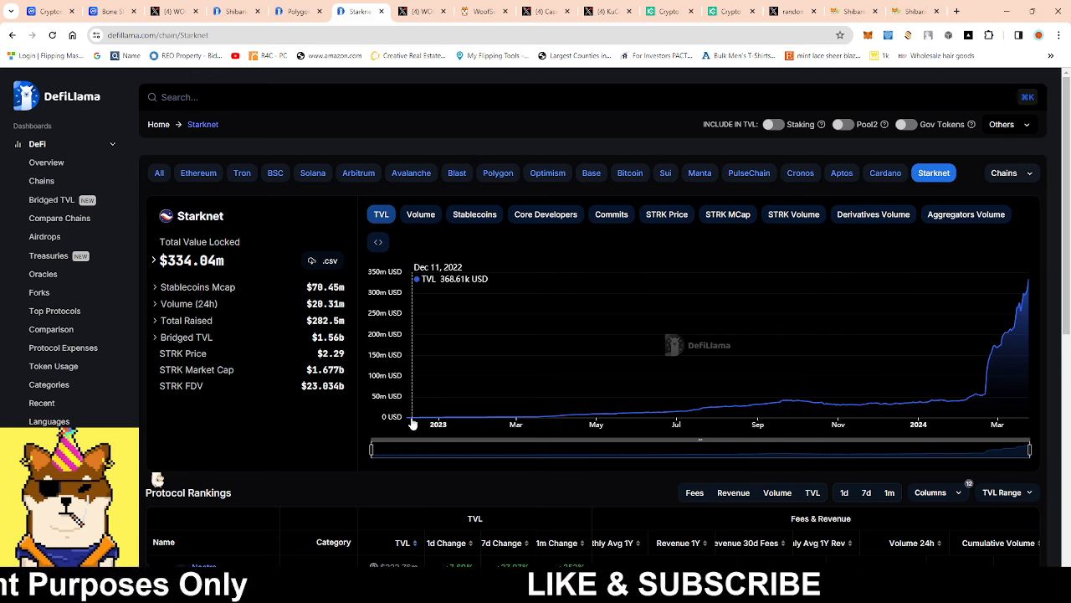
mouse_move(857, 416)
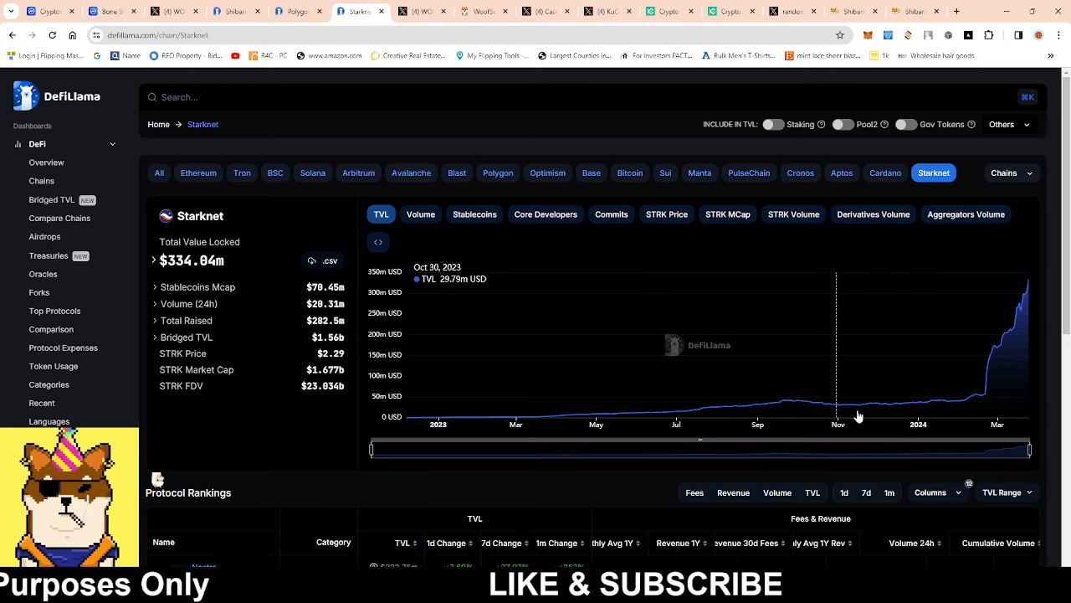
mouse_move(403, 355)
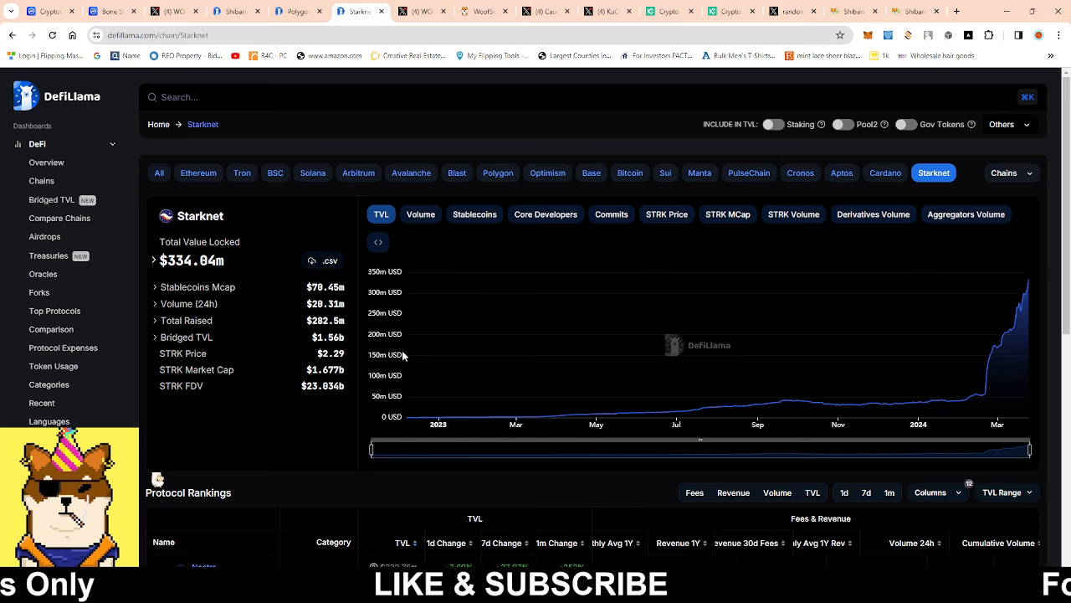
mouse_move(552, 425)
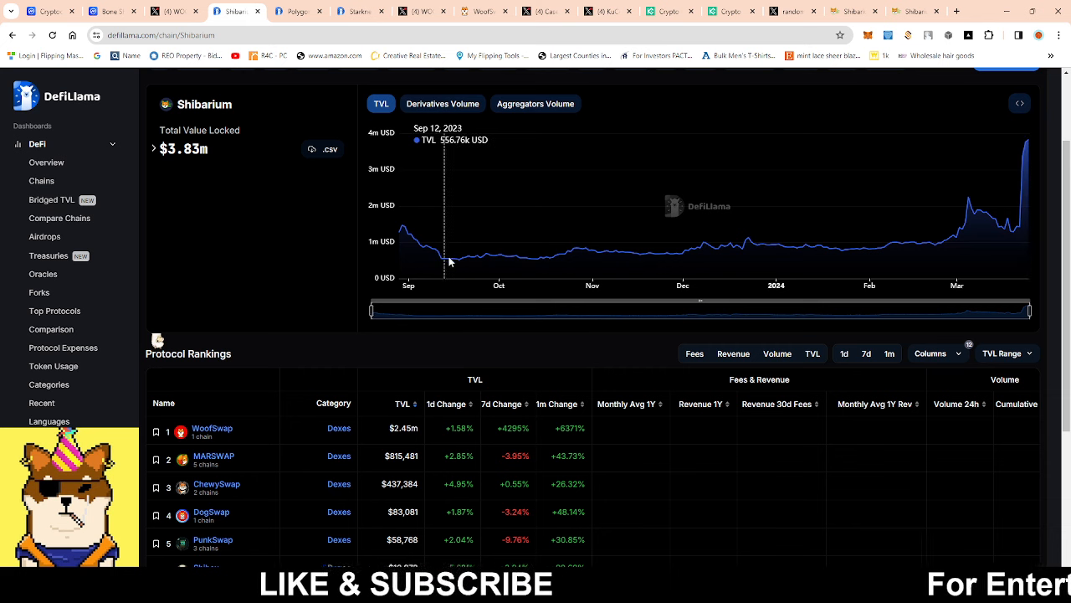
mouse_move(492, 270)
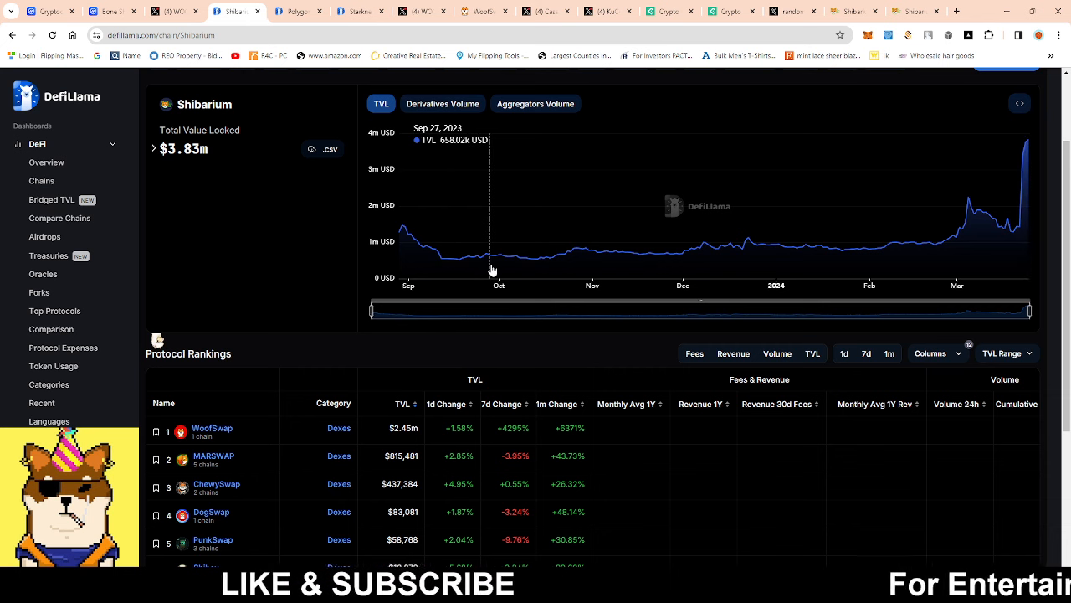
mouse_move(877, 266)
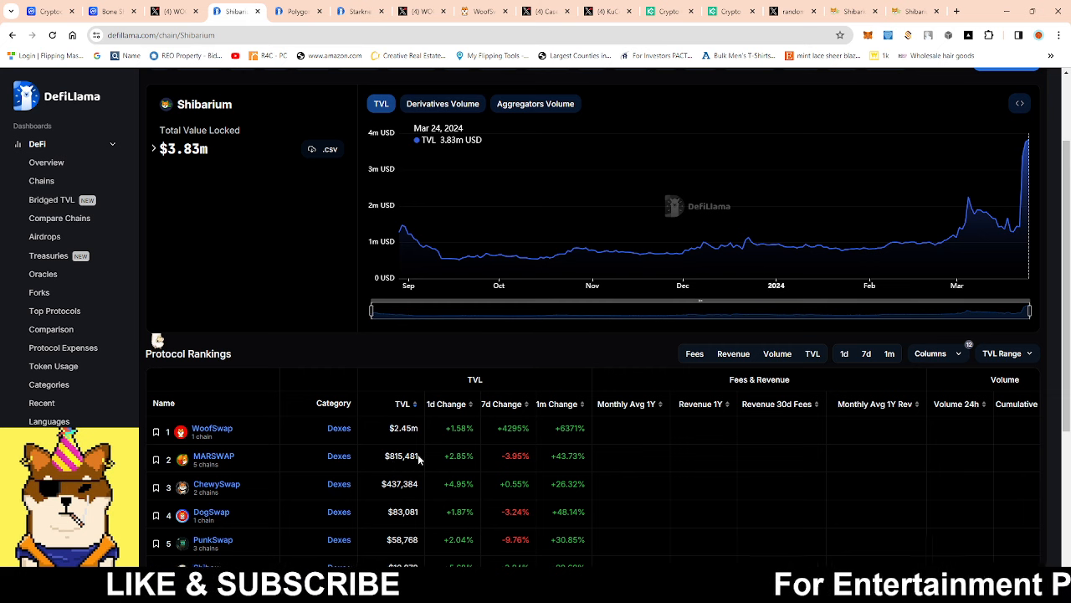
mouse_move(338, 288)
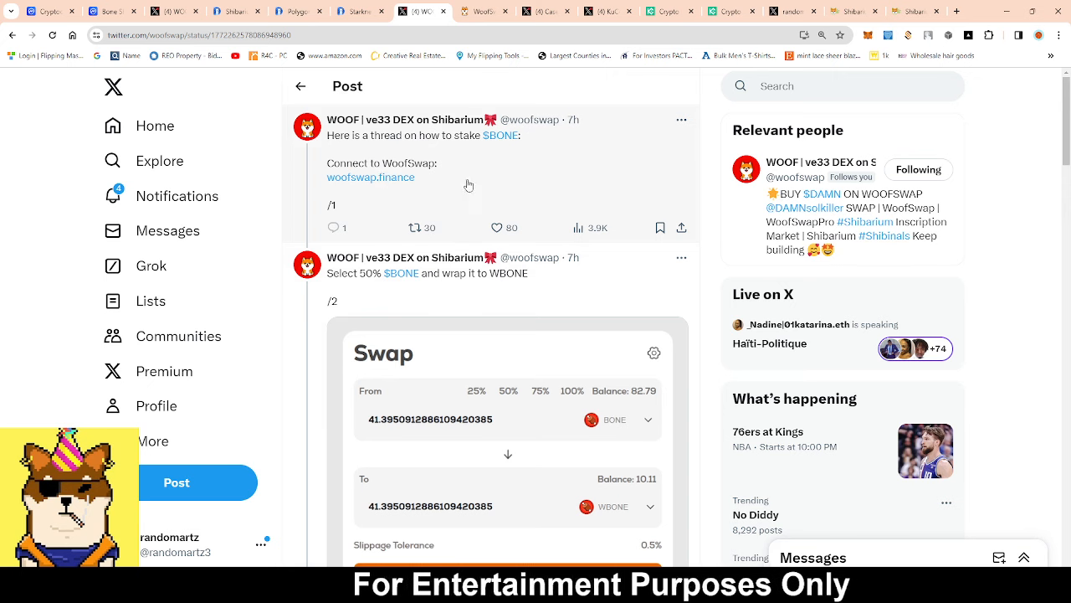
Scroll to the thread's second post showing half the BONE balance wrapped into WBONE.
scroll("down", 3)
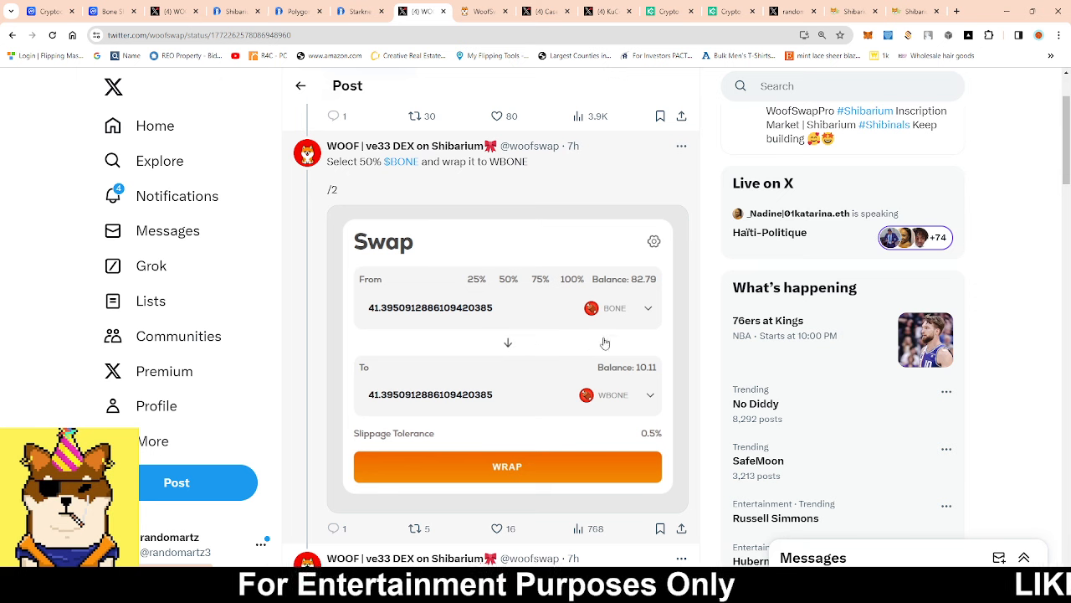
mouse_move(395, 308)
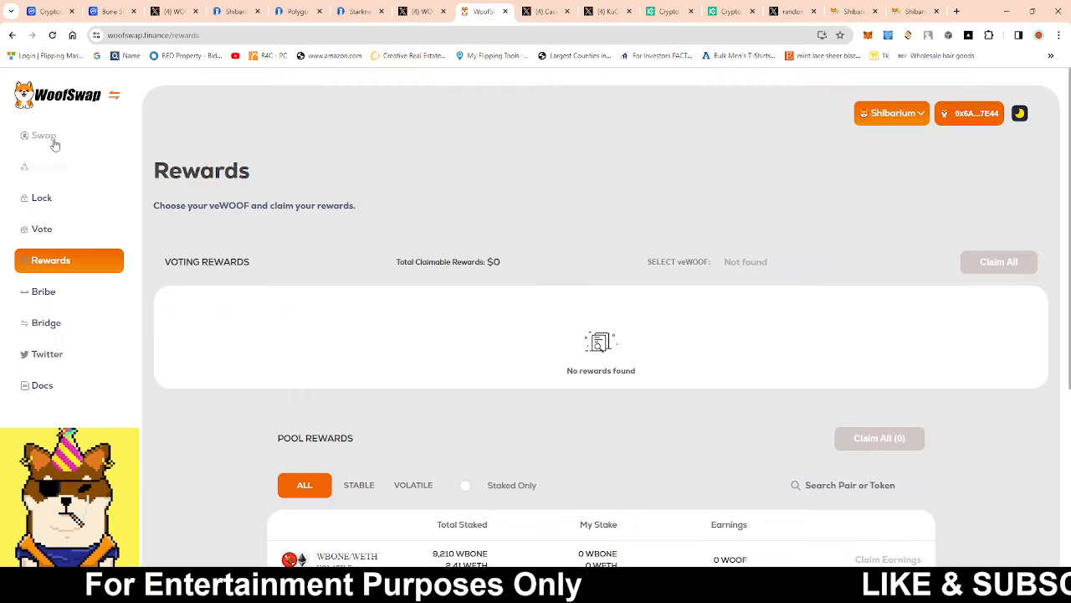
On the swap page, enter the BONE balance and choose WBONE-SHIB as the token to receive.
left_click(43, 134)
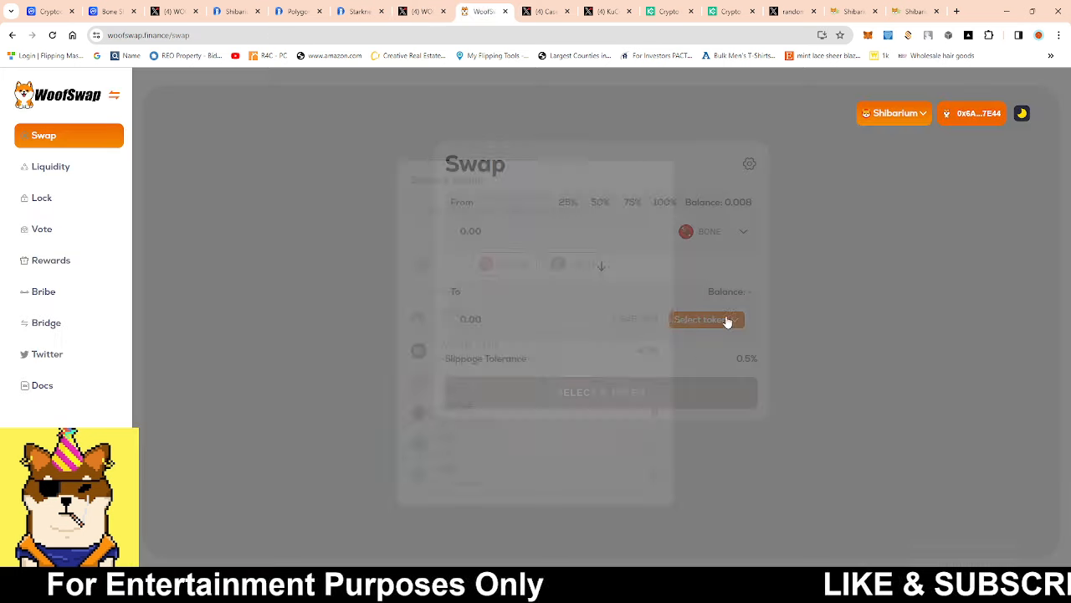
left_click(705, 318)
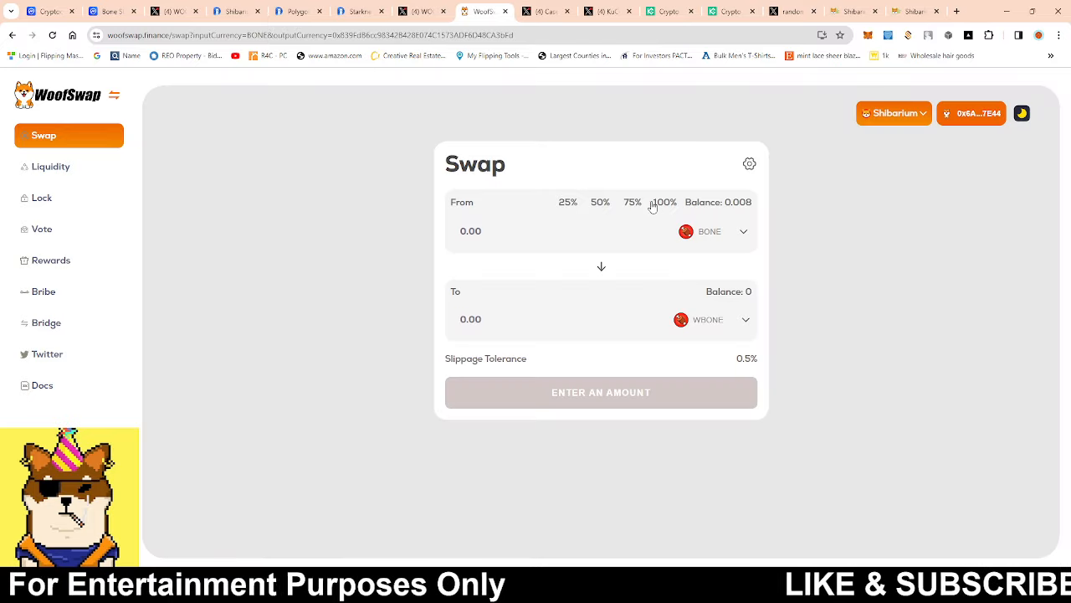
left_click(663, 201)
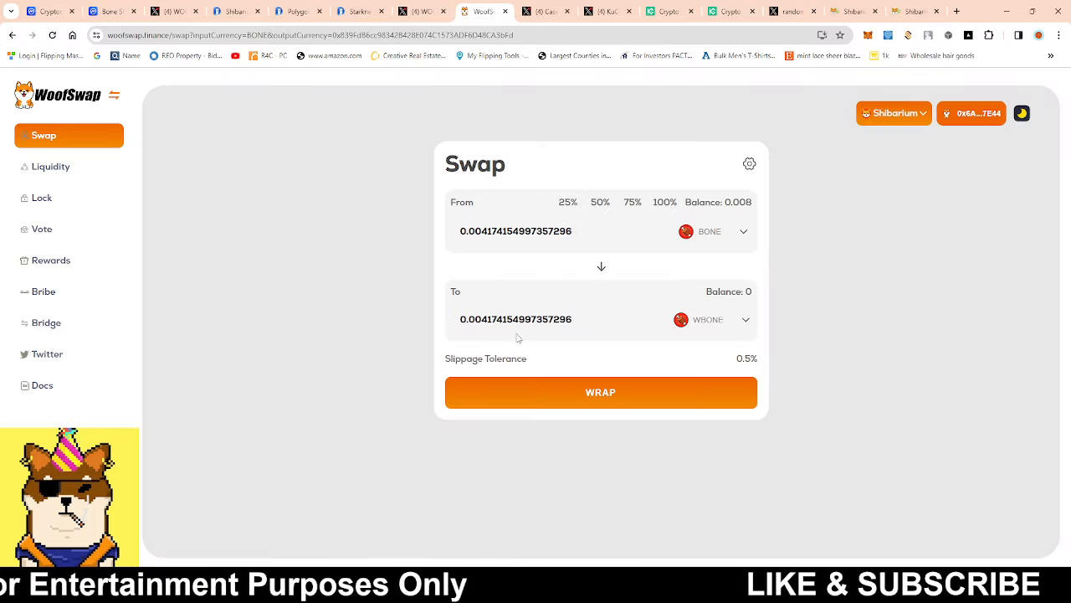
mouse_move(708, 244)
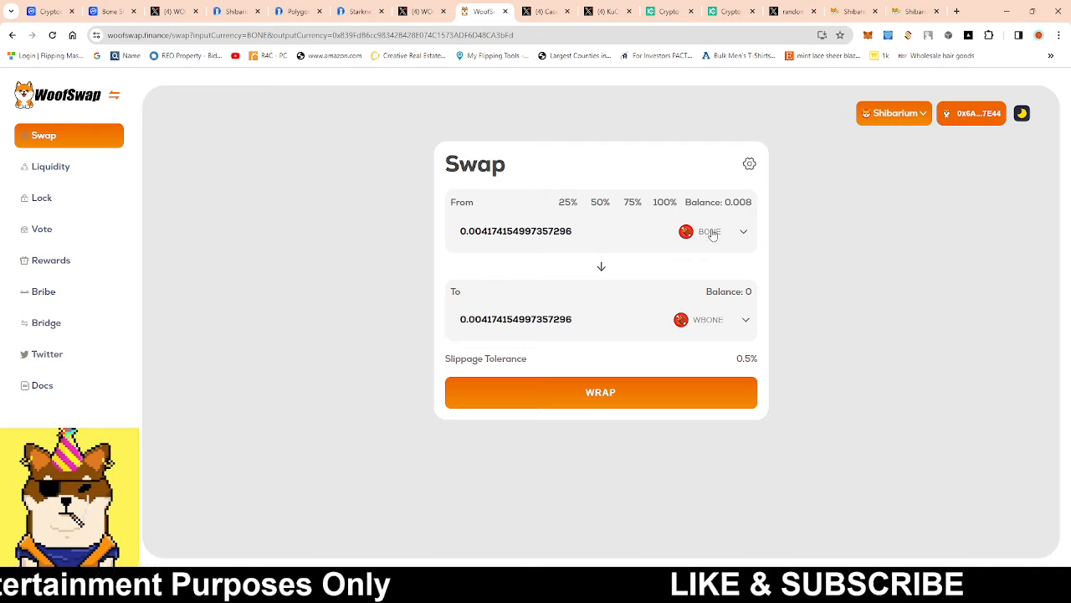
left_click(712, 231)
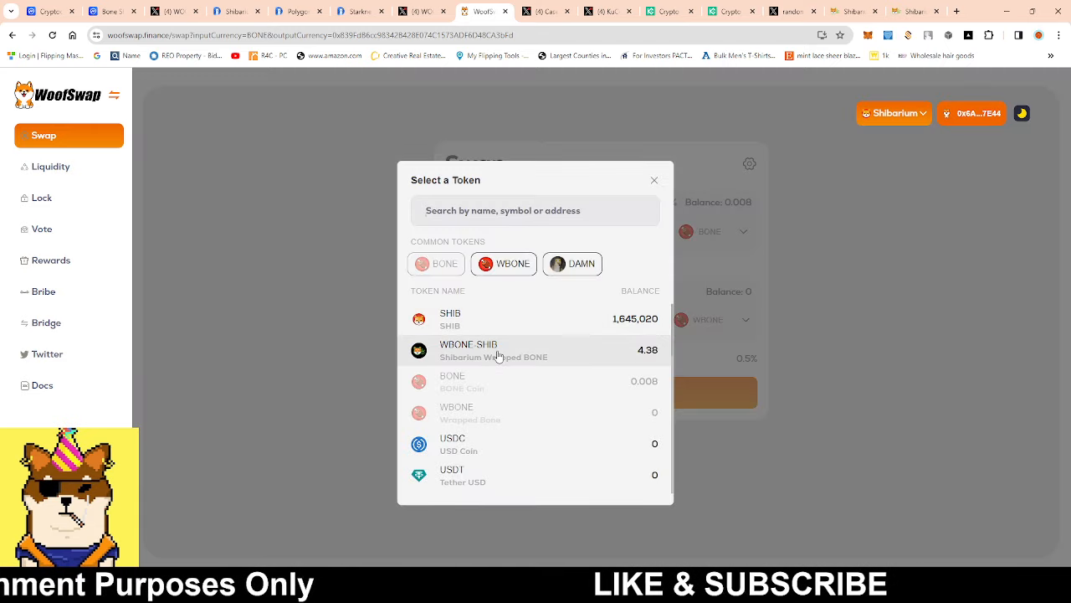
left_click(502, 349)
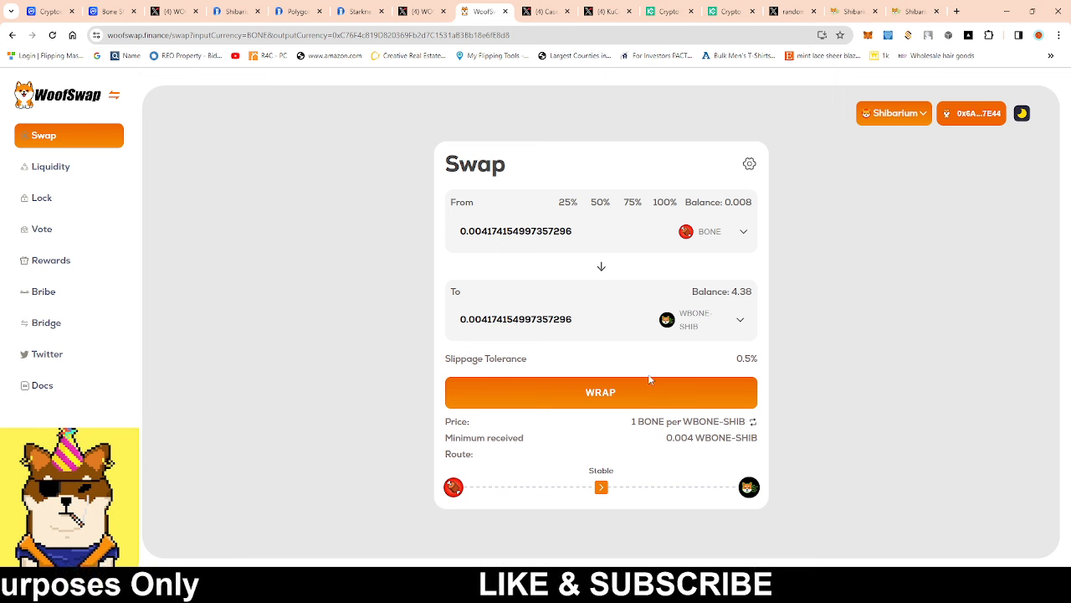
mouse_move(617, 281)
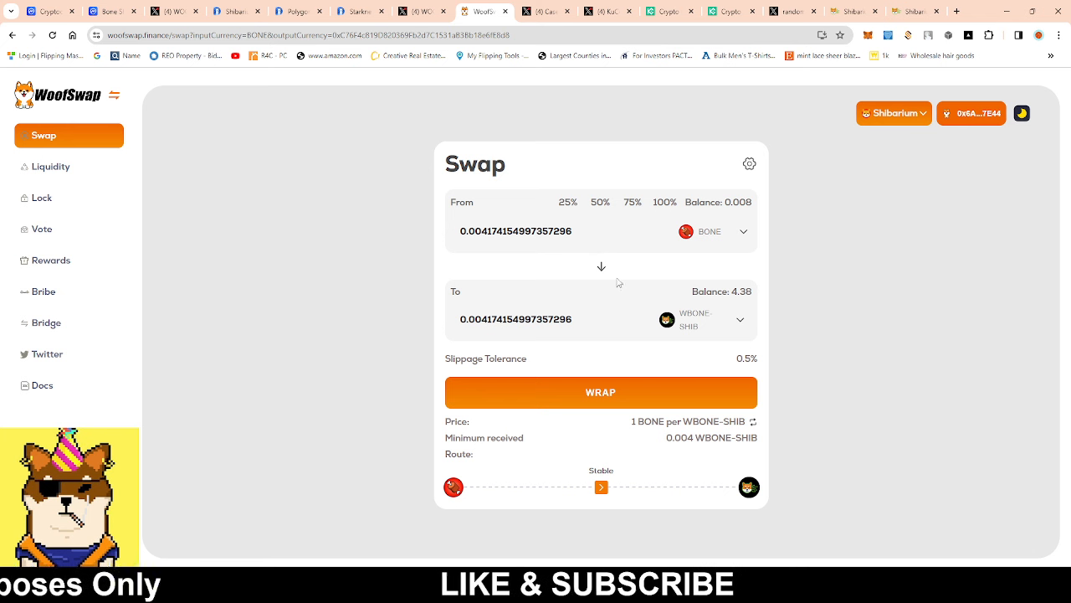
mouse_move(673, 325)
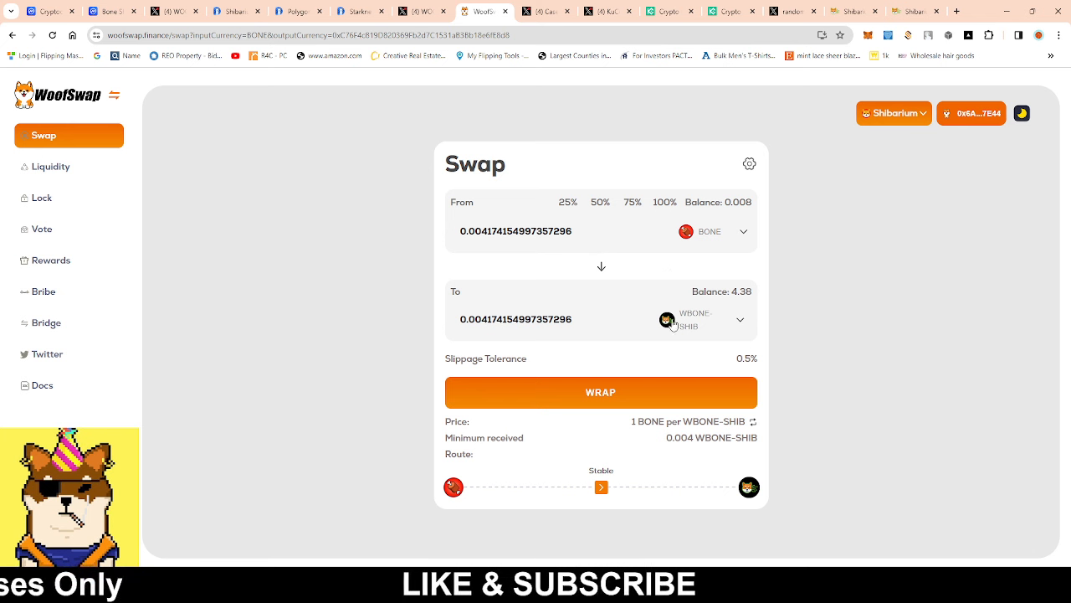
mouse_move(695, 335)
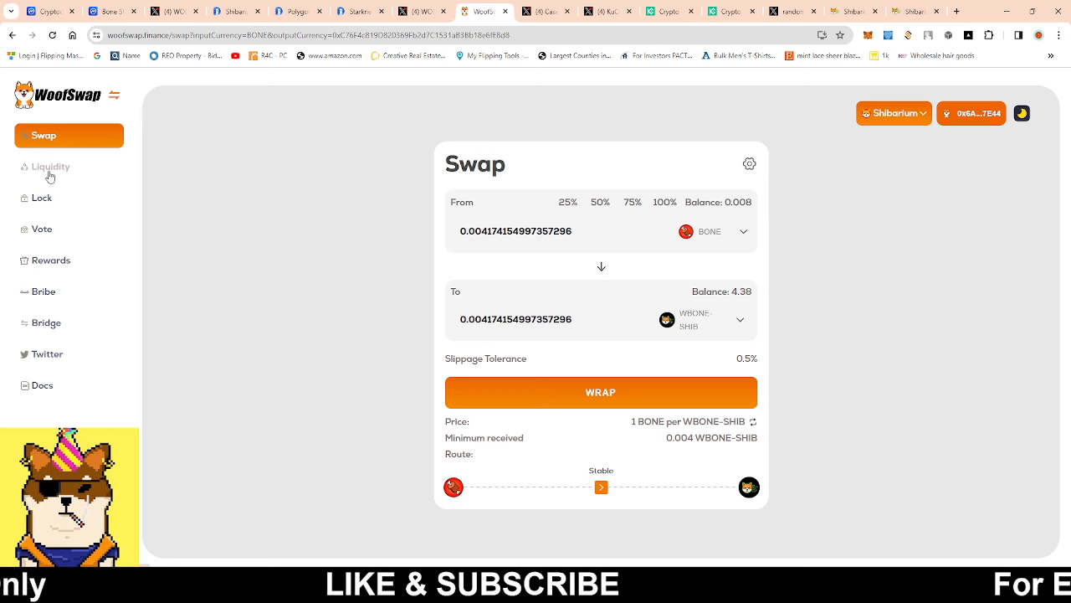
From the stable liquidity pools, start staking WBONE/WBONE-SHIB and go get its LP tokens.
left_click(51, 166)
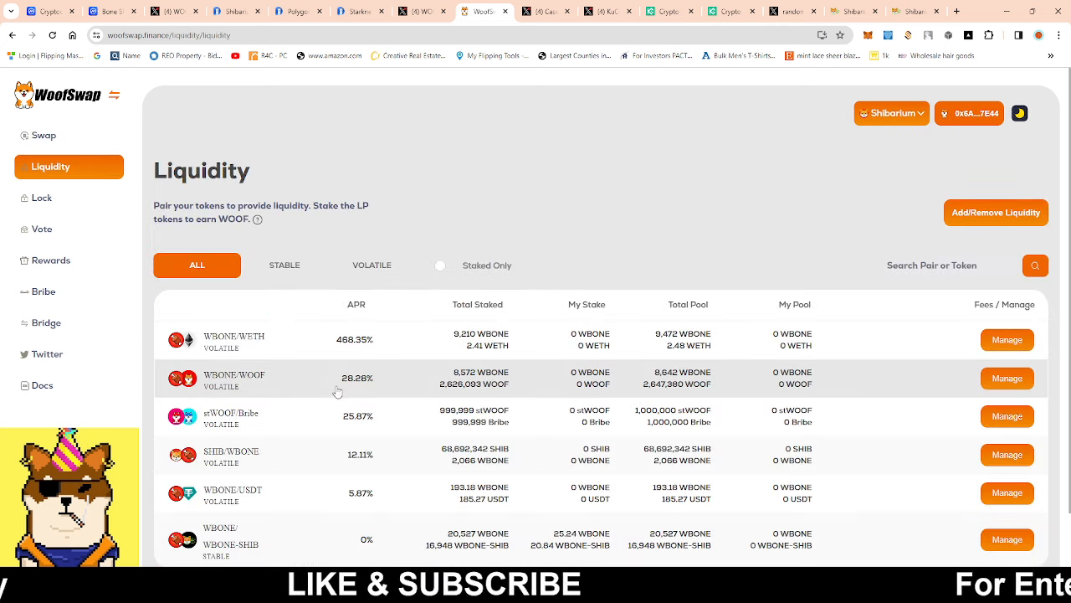
left_click(284, 264)
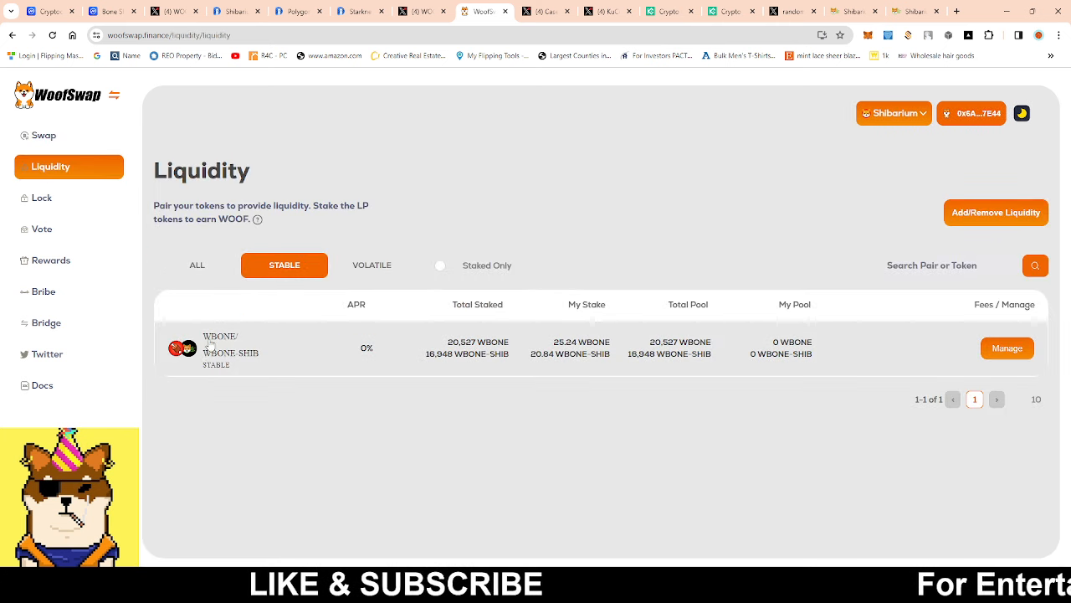
mouse_move(448, 357)
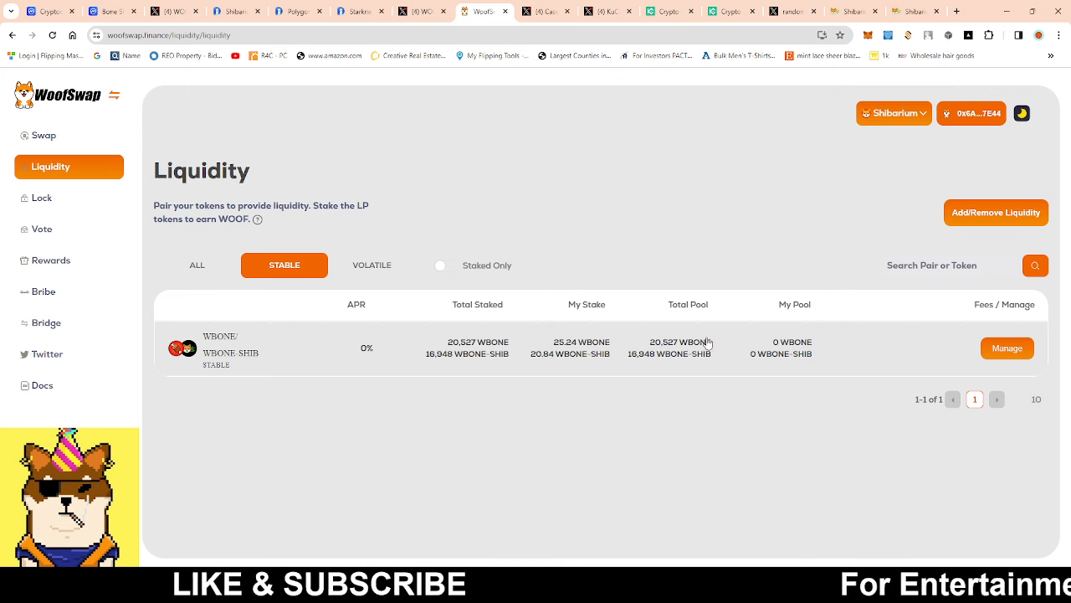
left_click(1008, 347)
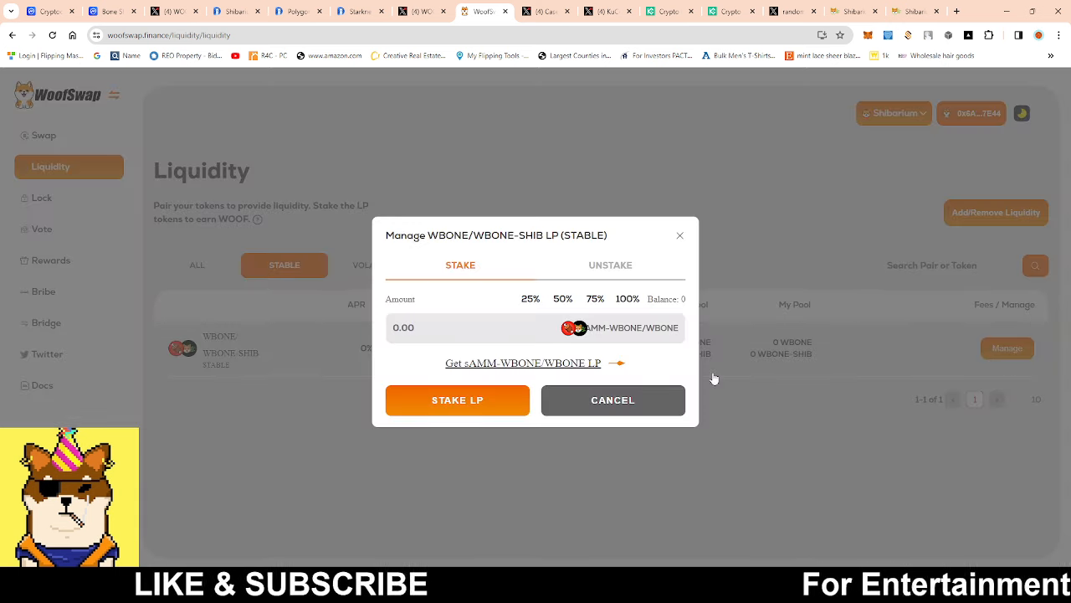
mouse_move(467, 368)
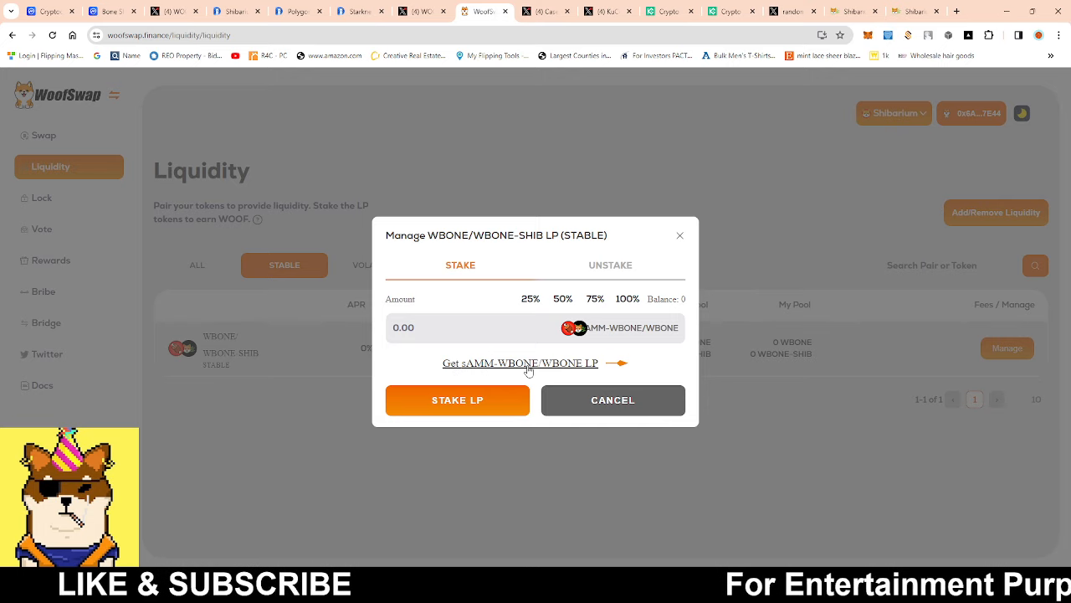
left_click(518, 363)
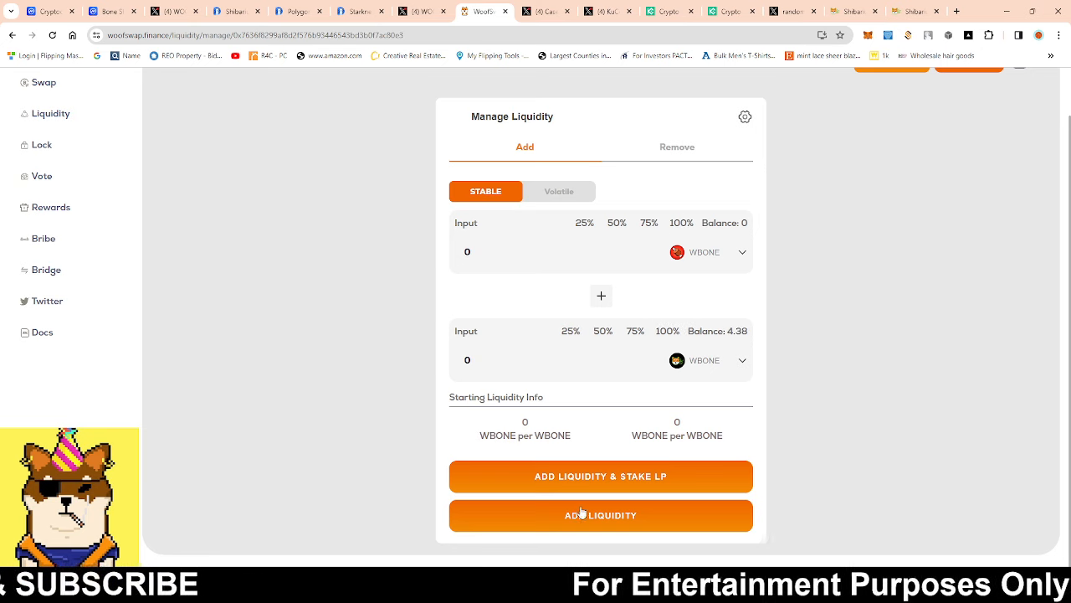
mouse_move(639, 485)
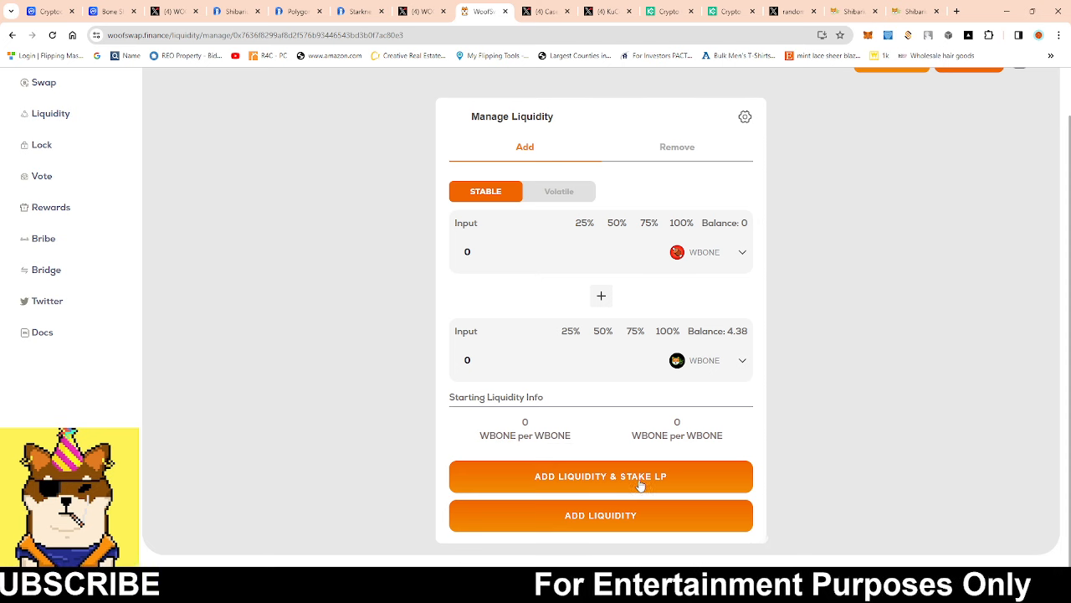
mouse_move(609, 348)
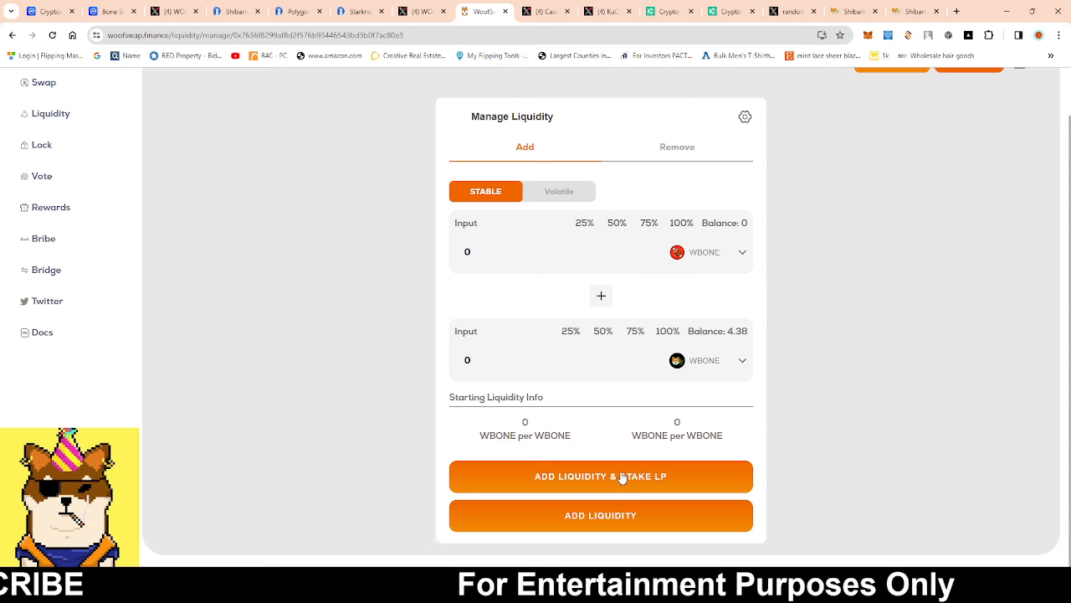
mouse_move(74, 166)
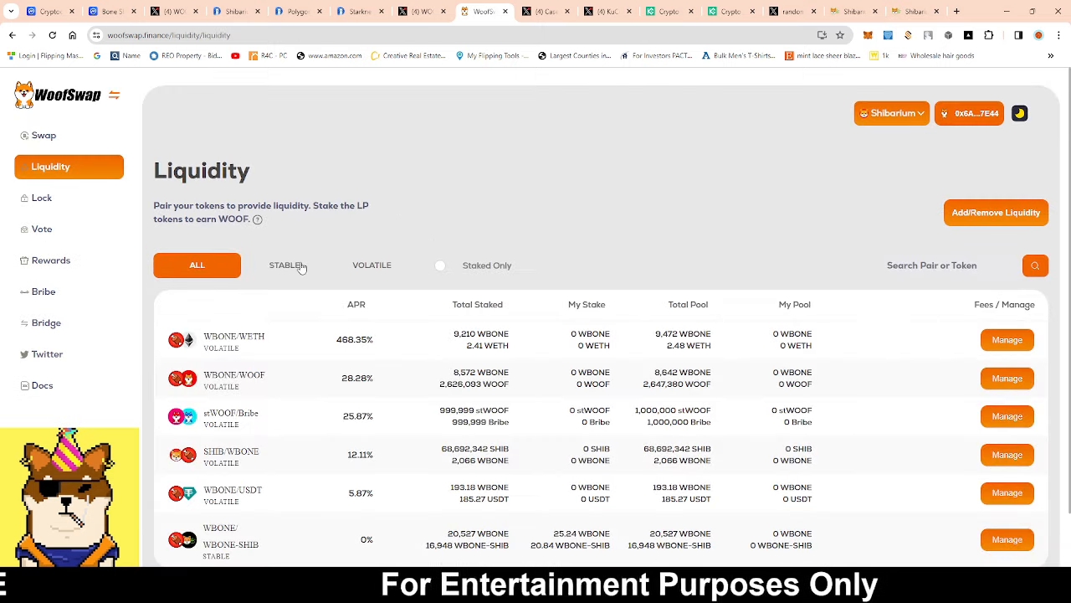
Filter liquidity pools to stable pairs, then view the X post about KuCoin GemVote.
left_click(284, 264)
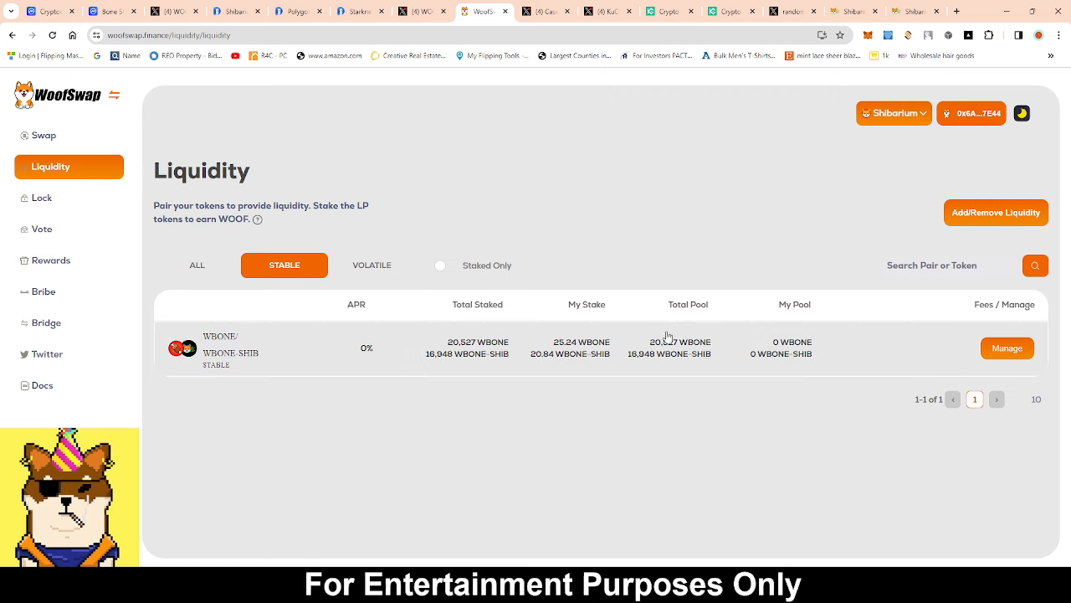
mouse_move(626, 395)
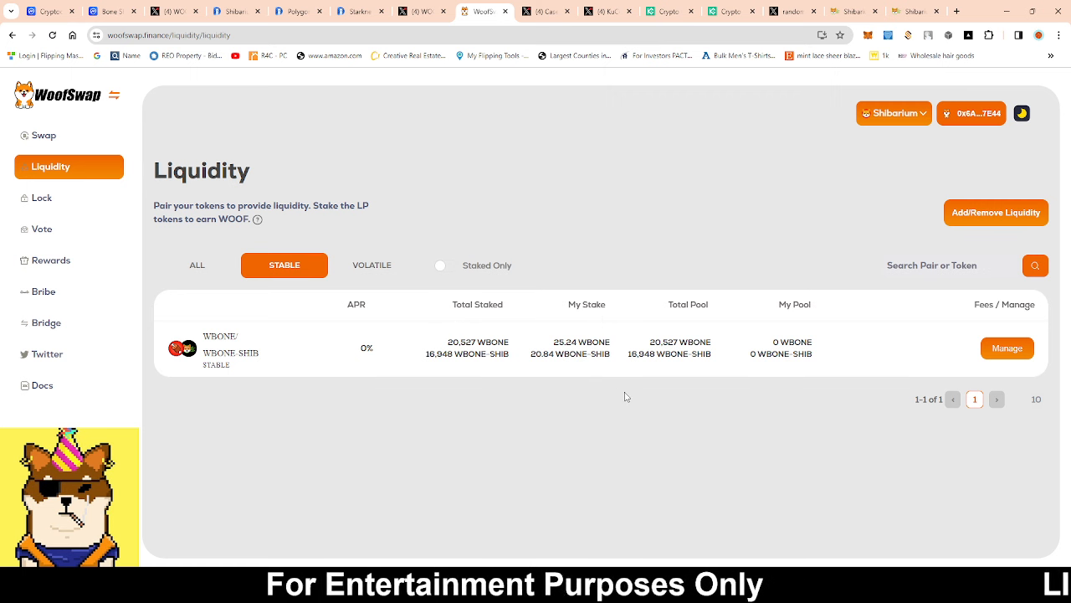
mouse_move(636, 323)
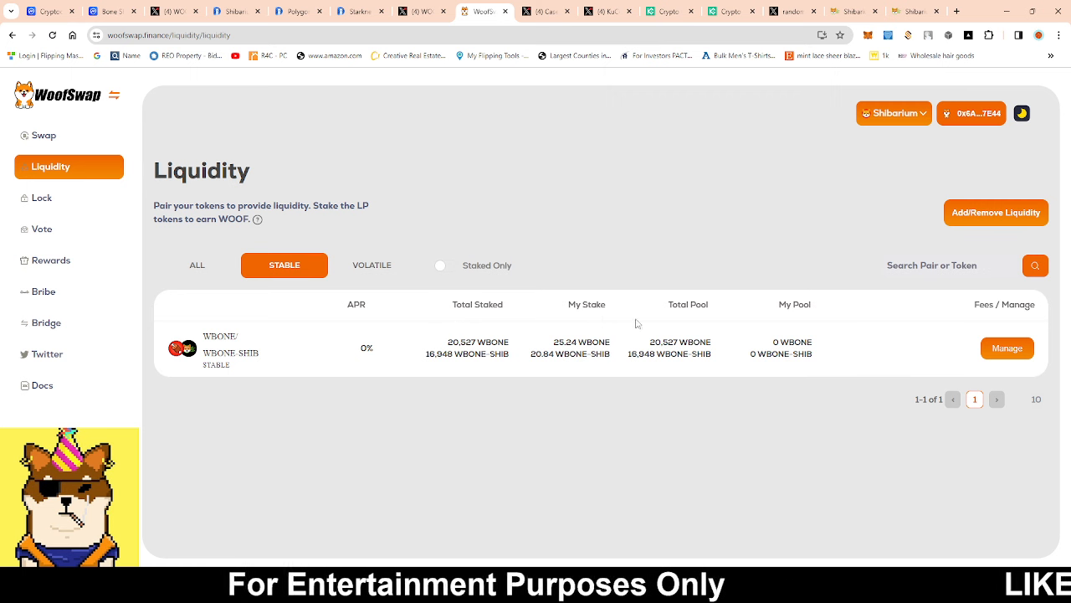
mouse_move(624, 355)
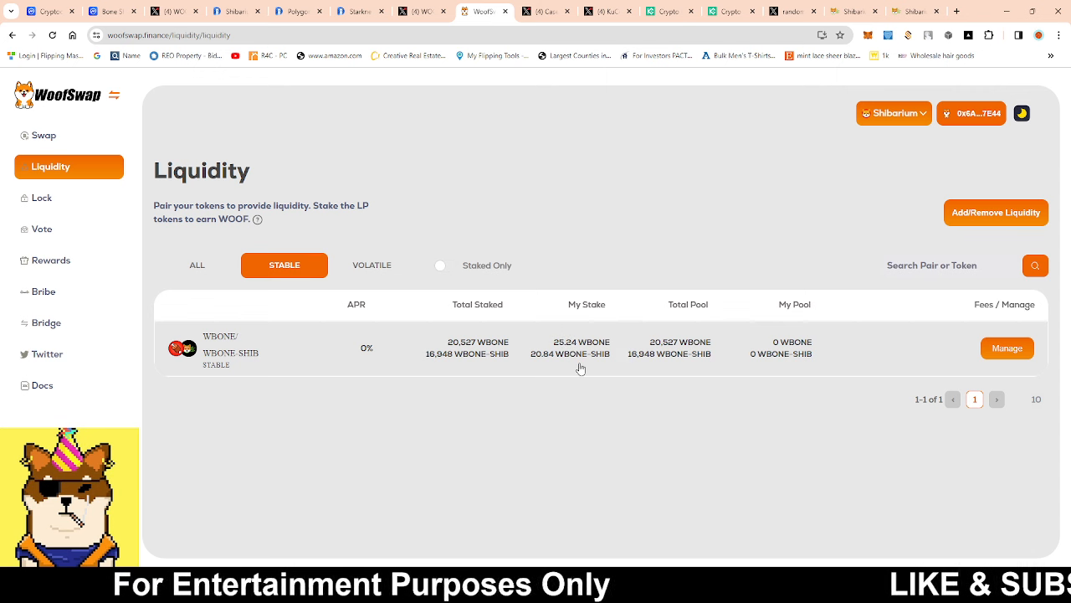
mouse_move(562, 379)
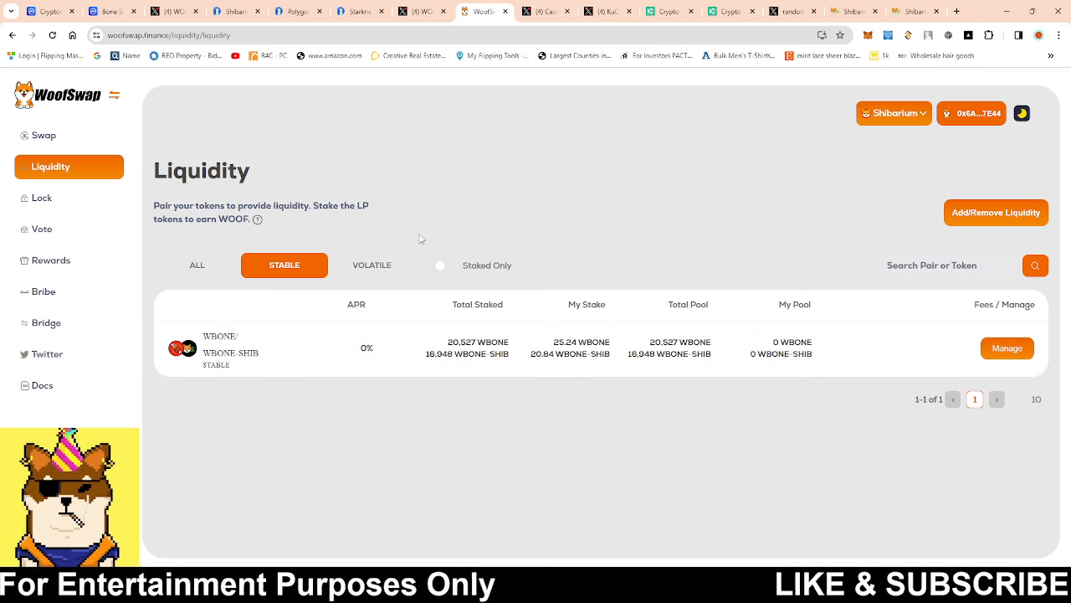
mouse_move(407, 395)
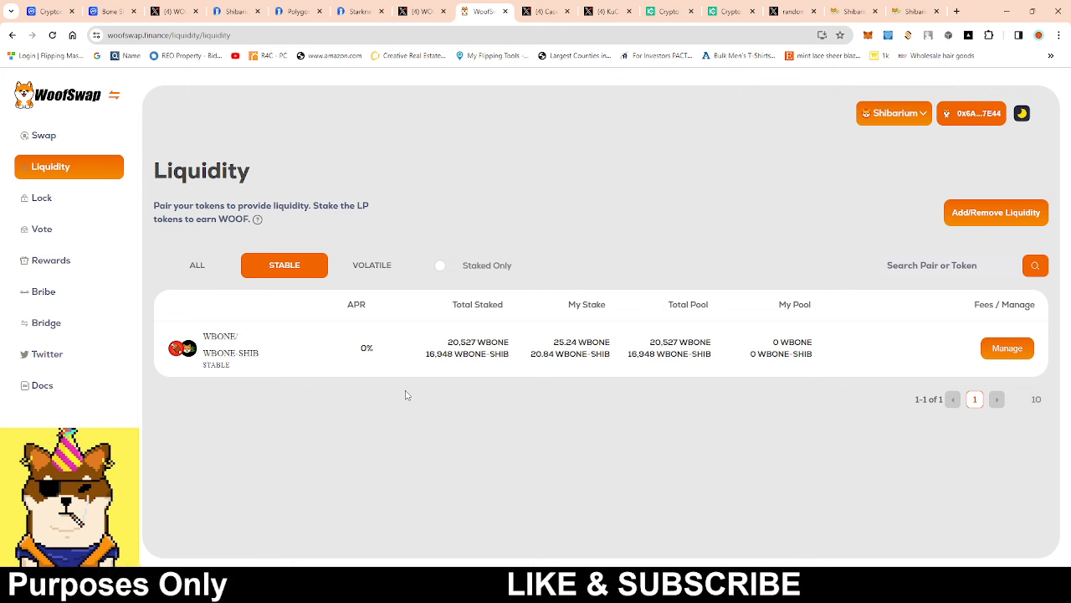
left_click(566, 10)
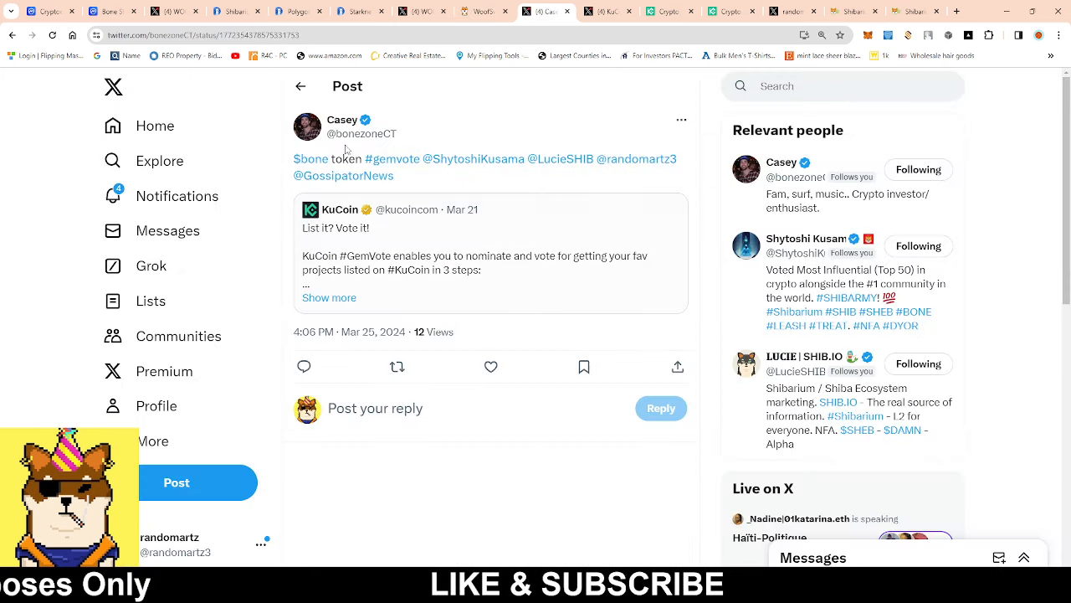
mouse_move(410, 238)
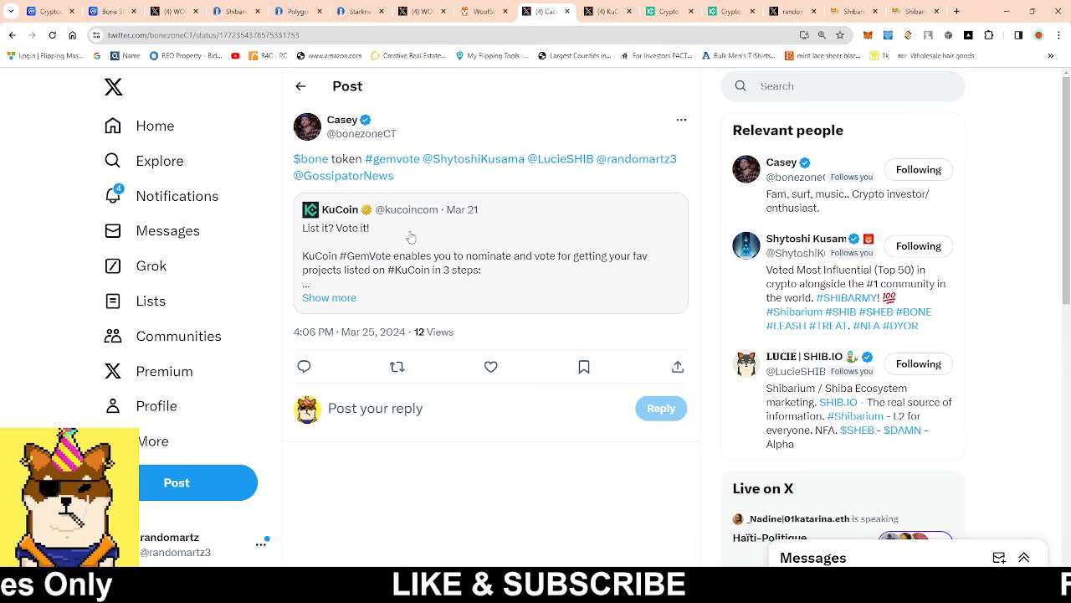
mouse_move(399, 275)
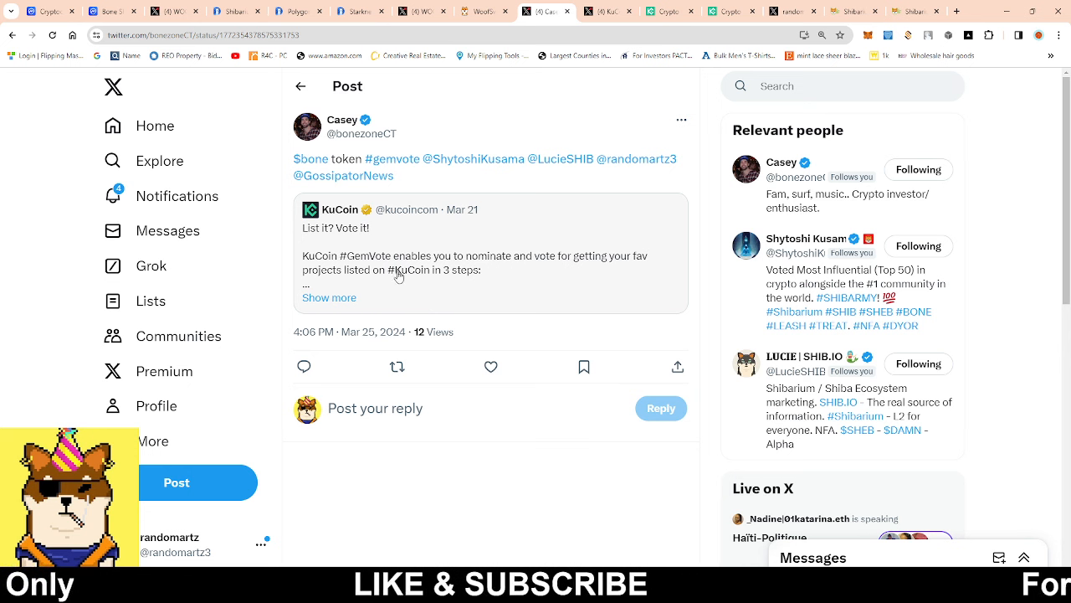
mouse_move(444, 283)
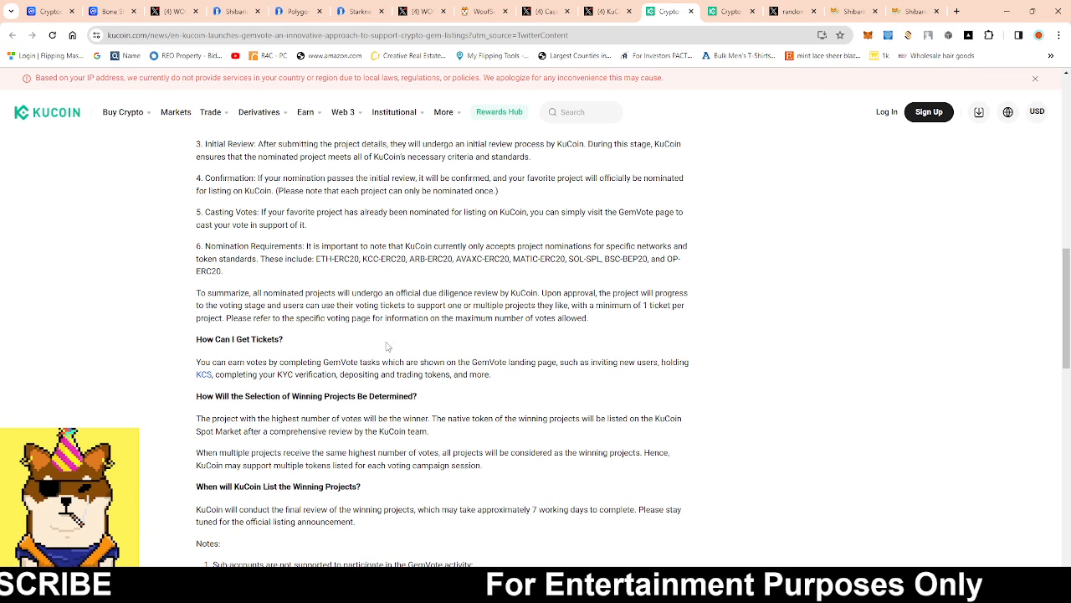
mouse_move(399, 333)
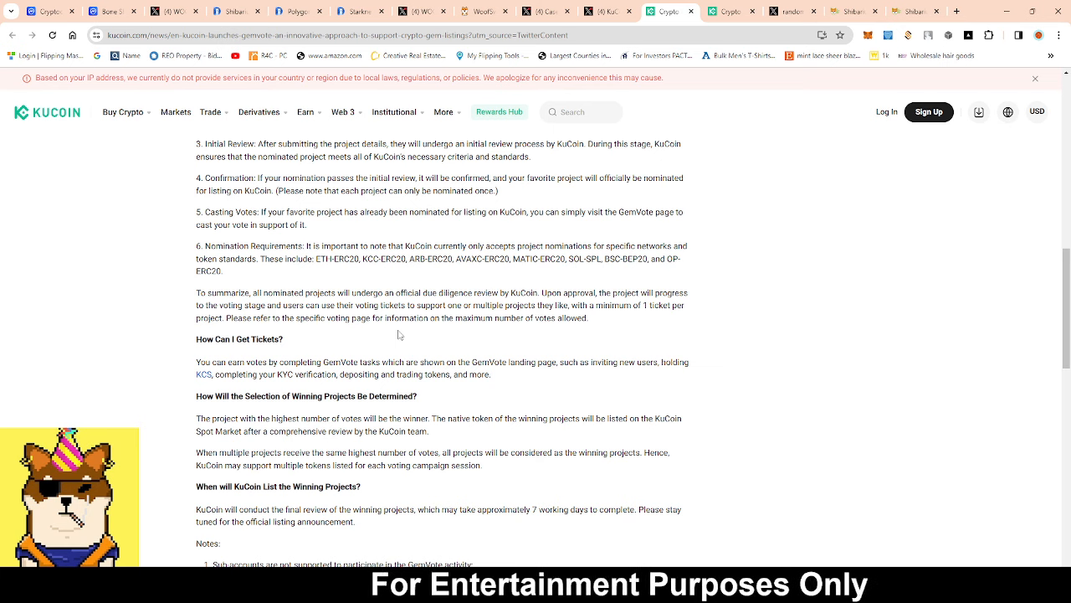
Scroll the GemVote explainer to the notes on sub-accounts, illegal activity and term changes.
scroll("down", 3)
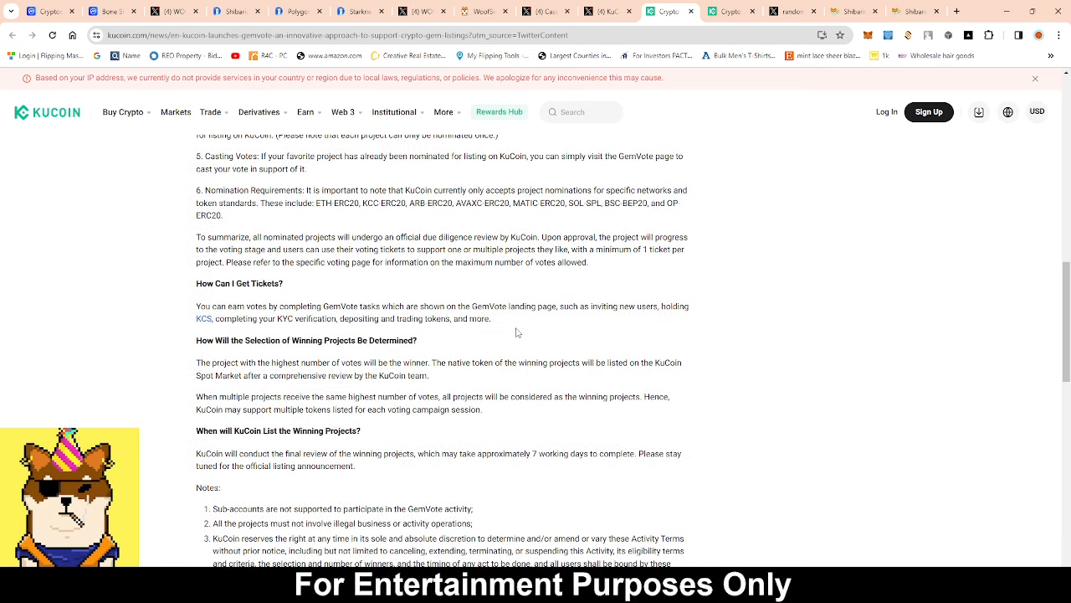
mouse_move(606, 318)
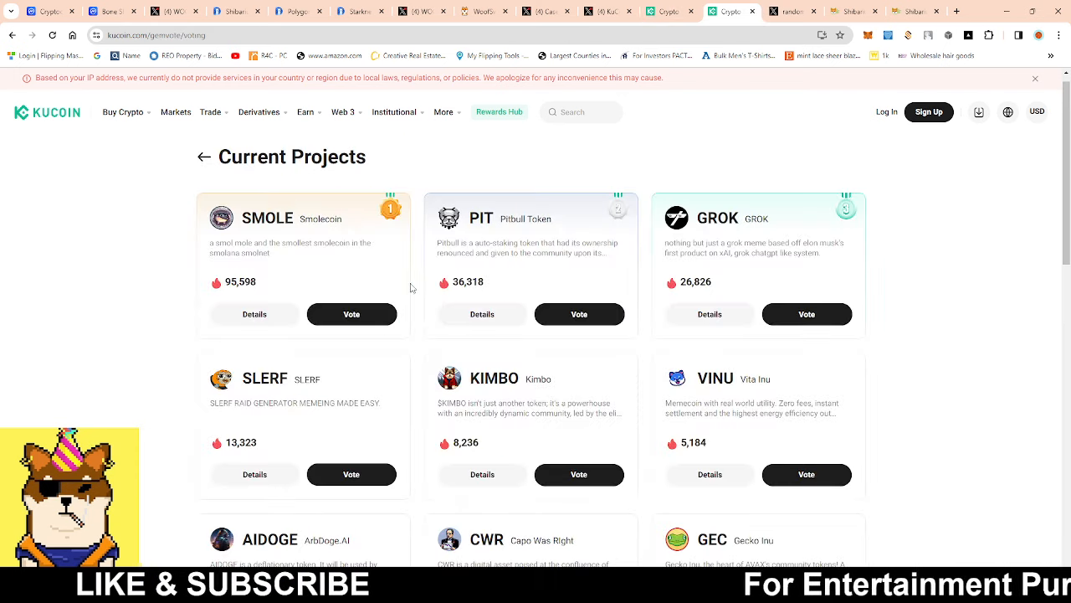
Browse the GemVote project cards, then view the Shibarium explorer address with 10,059 transfers.
scroll("down", 3)
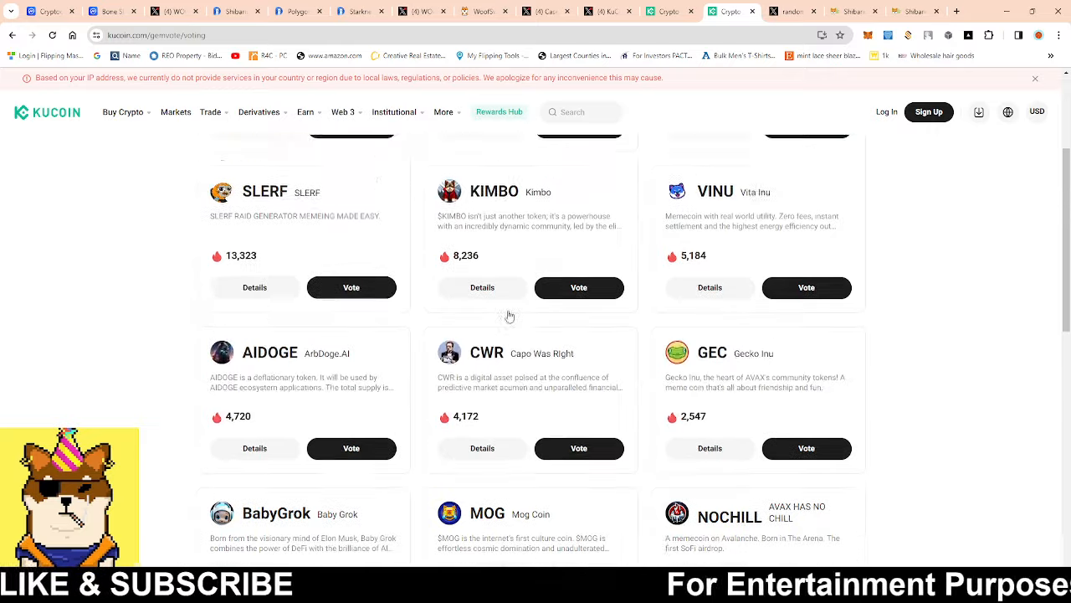
scroll("up", 3)
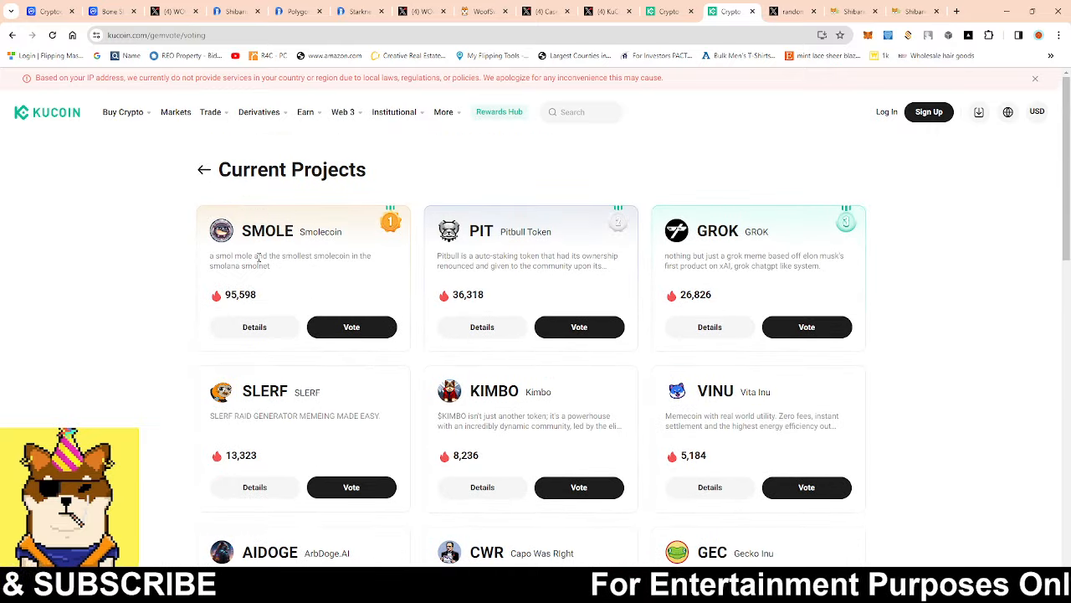
mouse_move(613, 295)
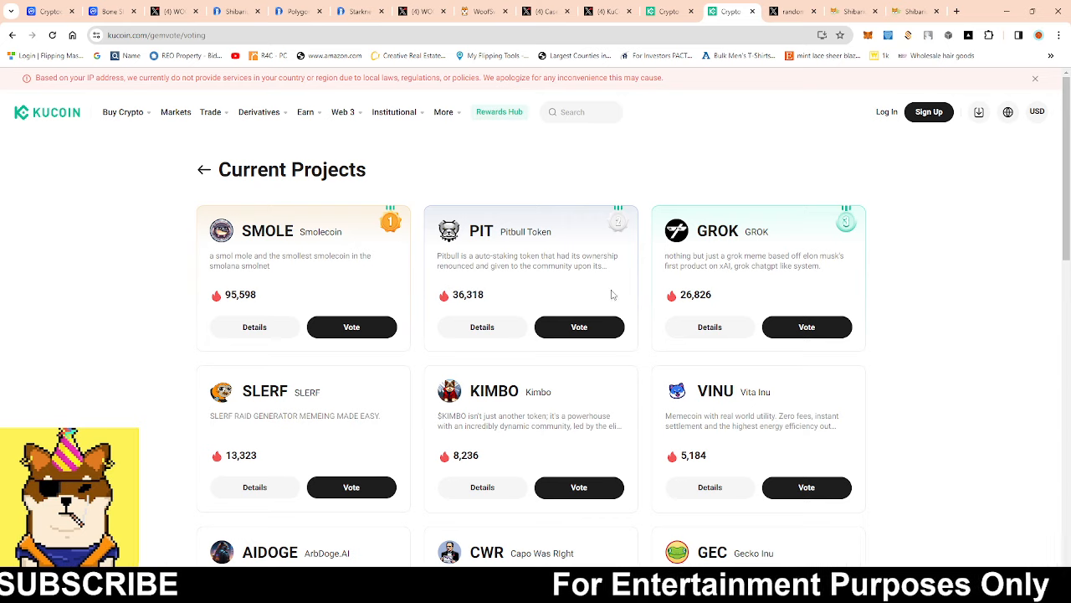
scroll("down", 3)
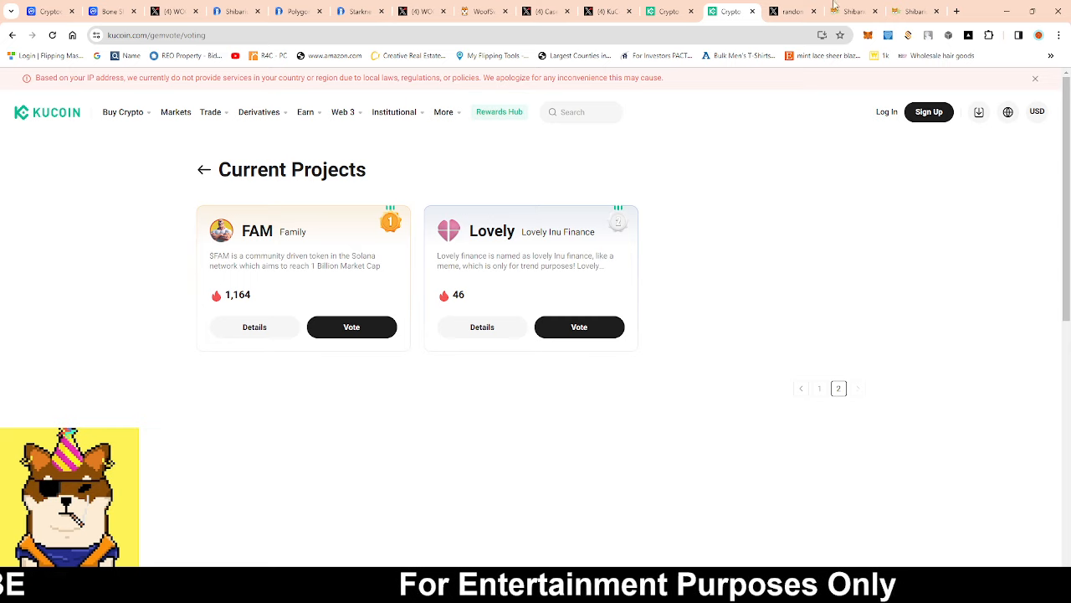
left_click(795, 12)
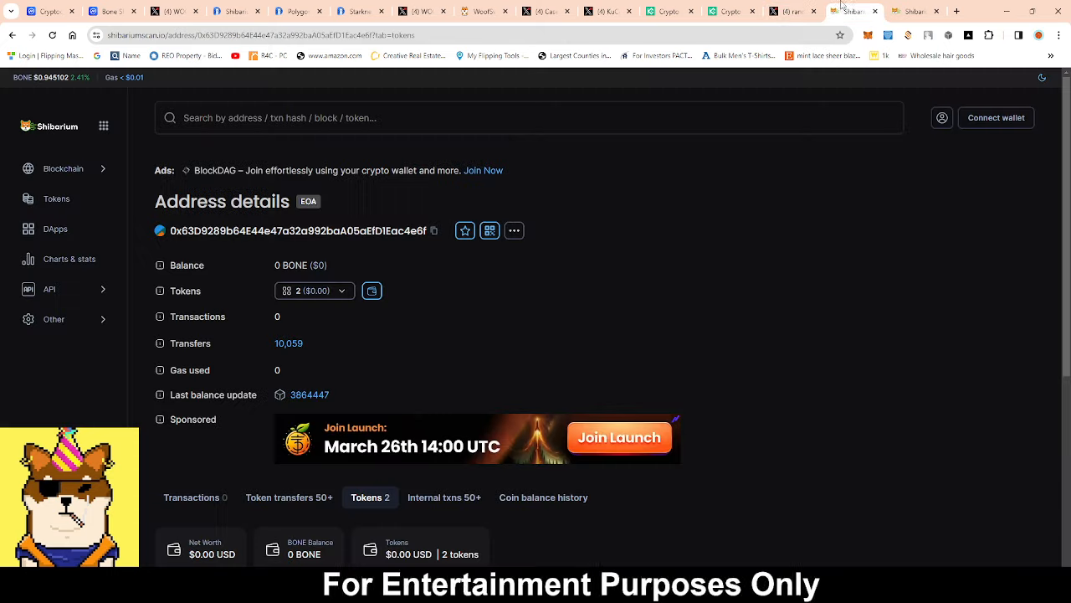
List the address's ERC-20 holdings, revealing Sol Killer and Wrapped BONE.
scroll("down", 3)
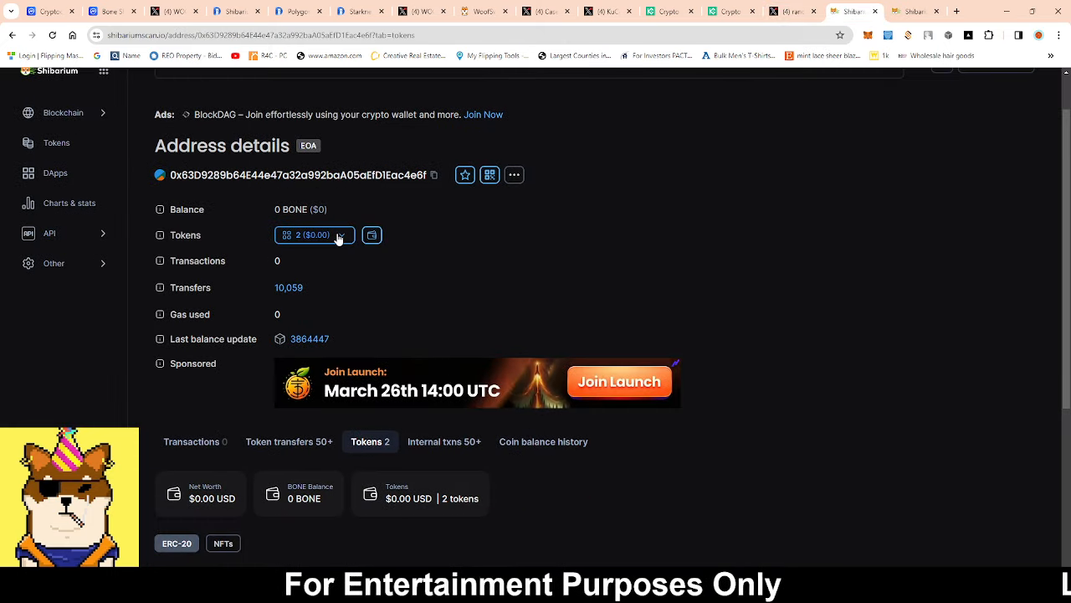
left_click(315, 234)
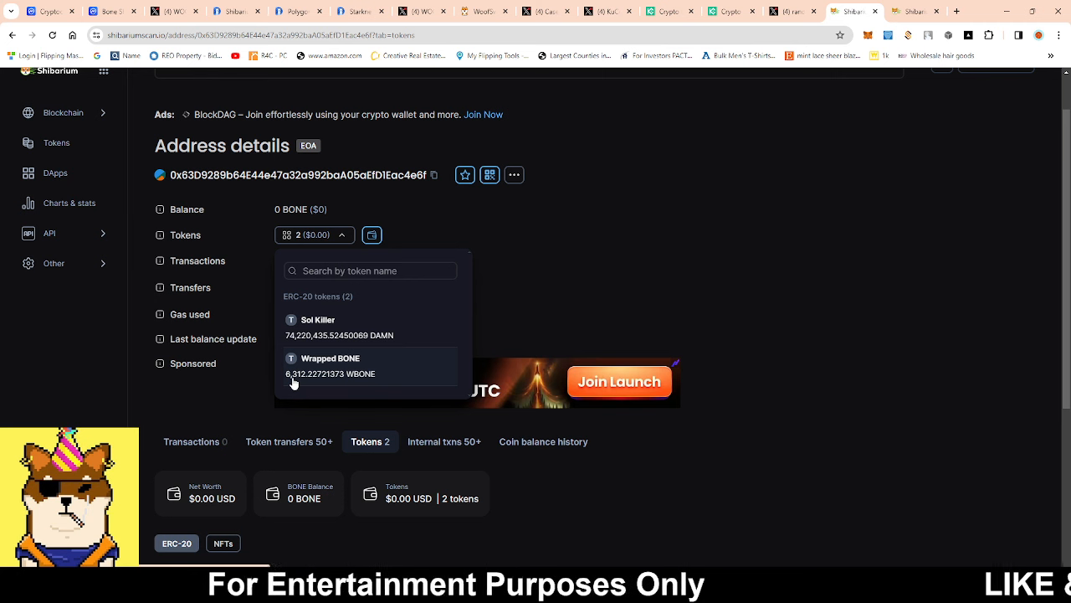
mouse_move(388, 375)
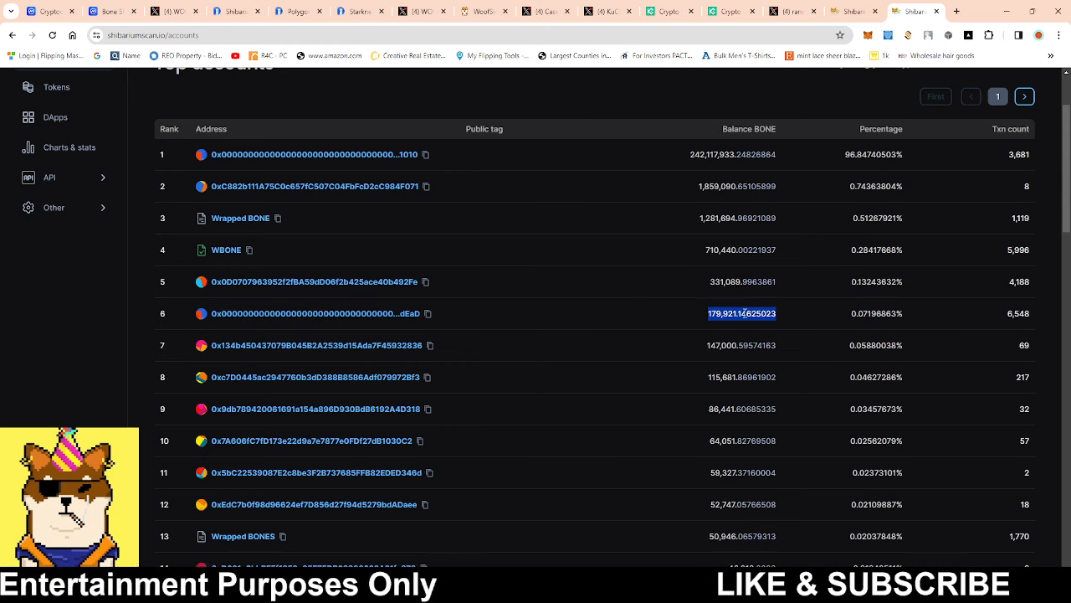
mouse_move(295, 313)
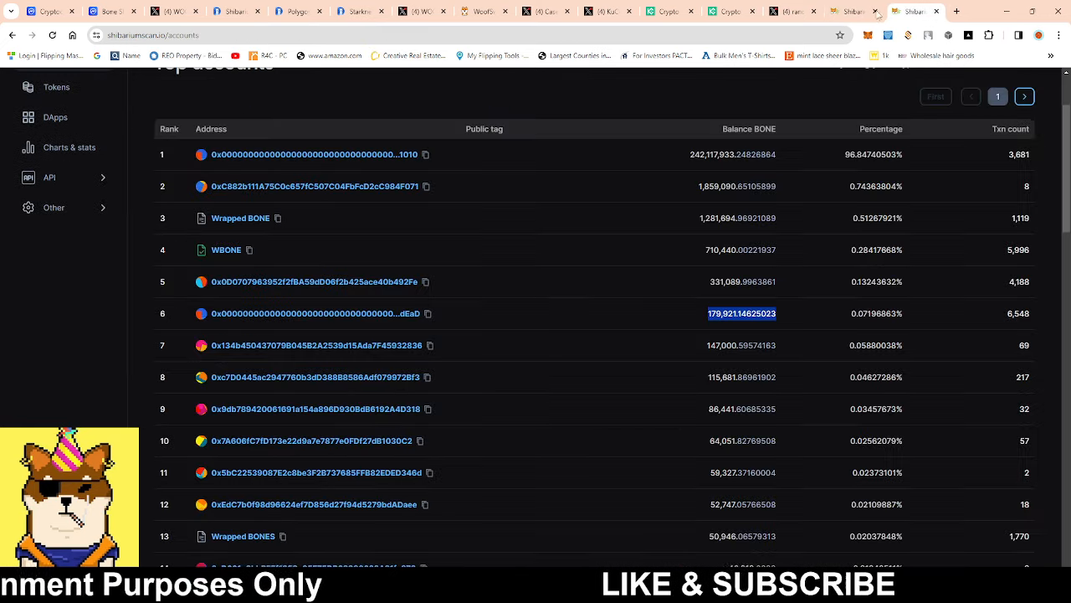
mouse_move(315, 313)
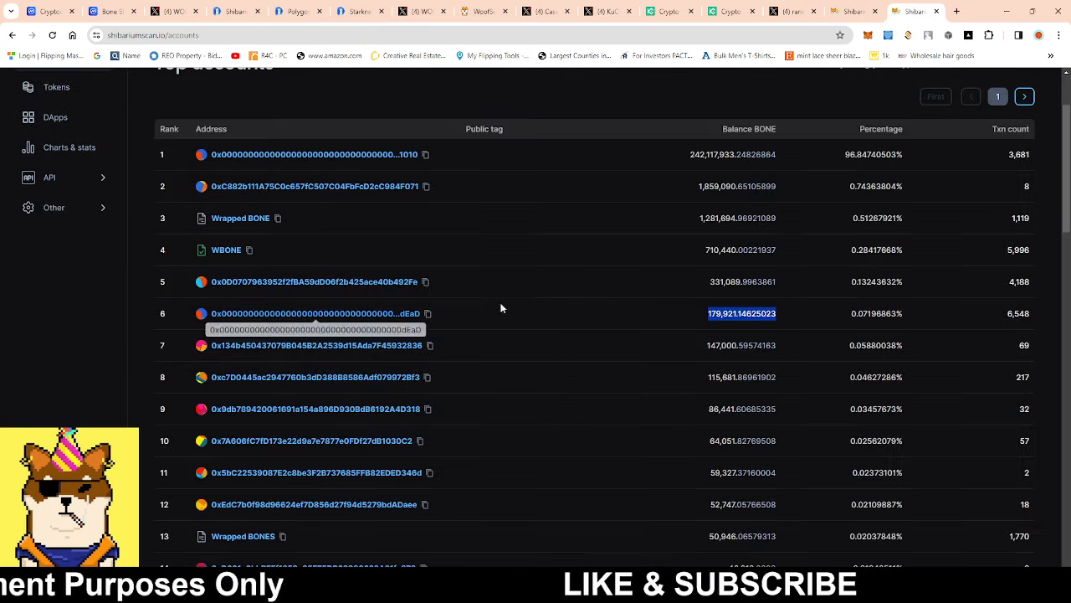
mouse_move(663, 315)
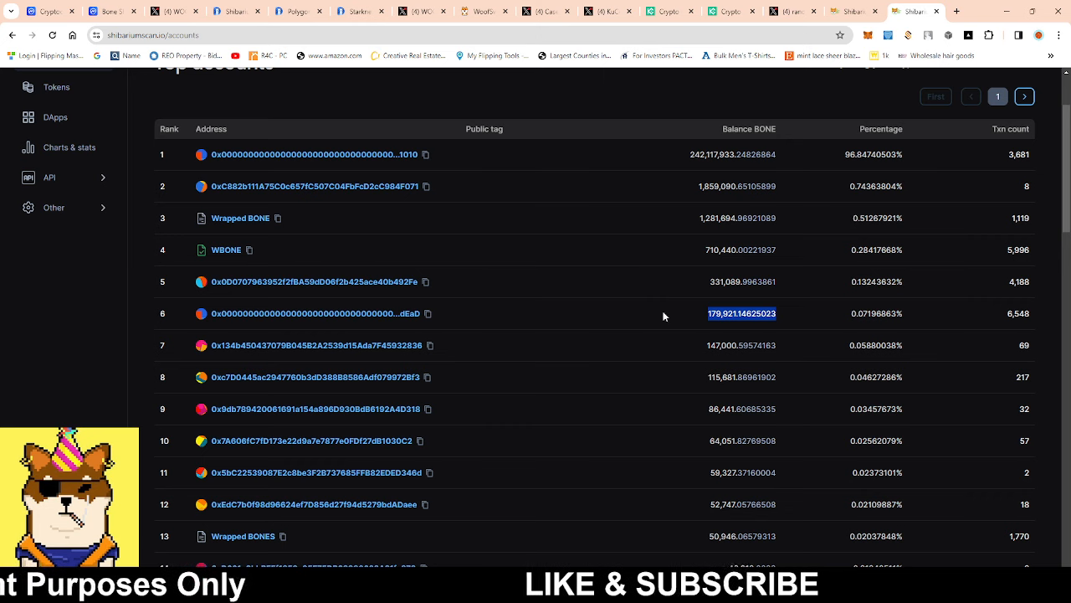
mouse_move(569, 335)
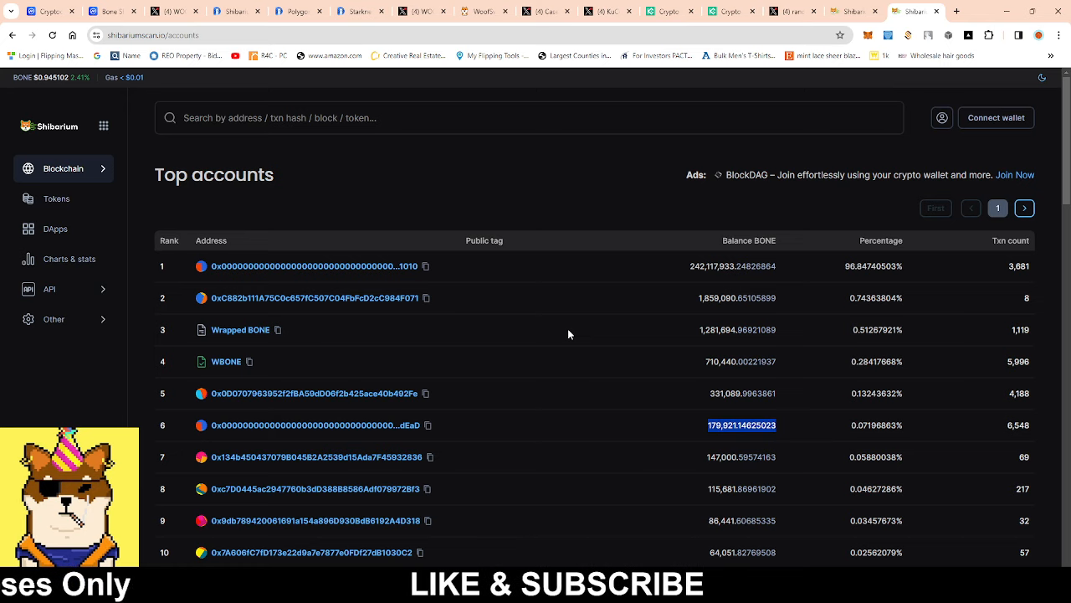
Scroll the Top accounts list to review BONE balances including the dEaD burn address.
scroll("down", 3)
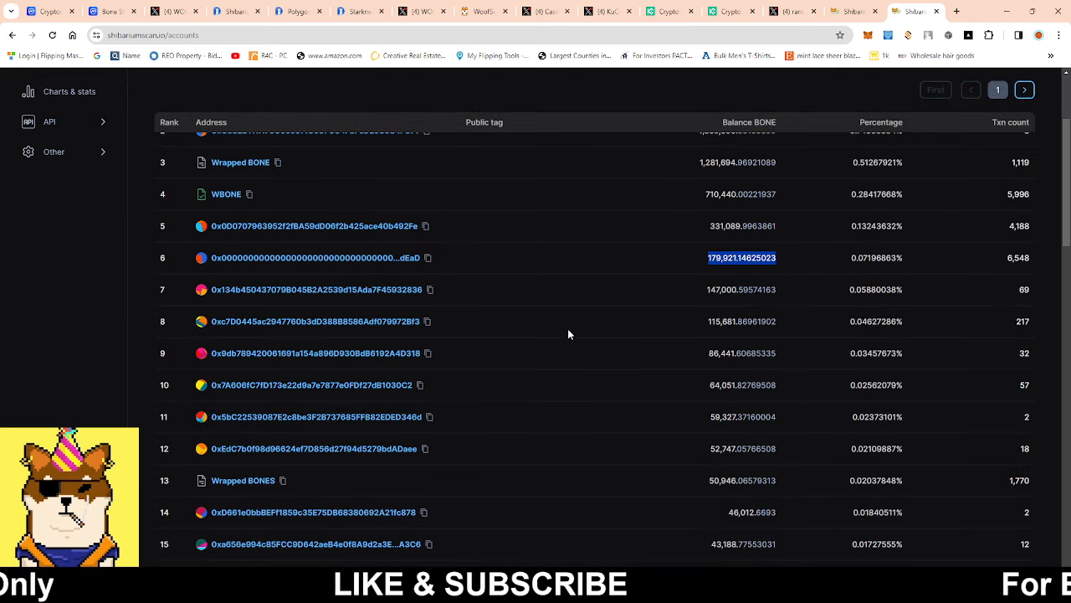
mouse_move(559, 321)
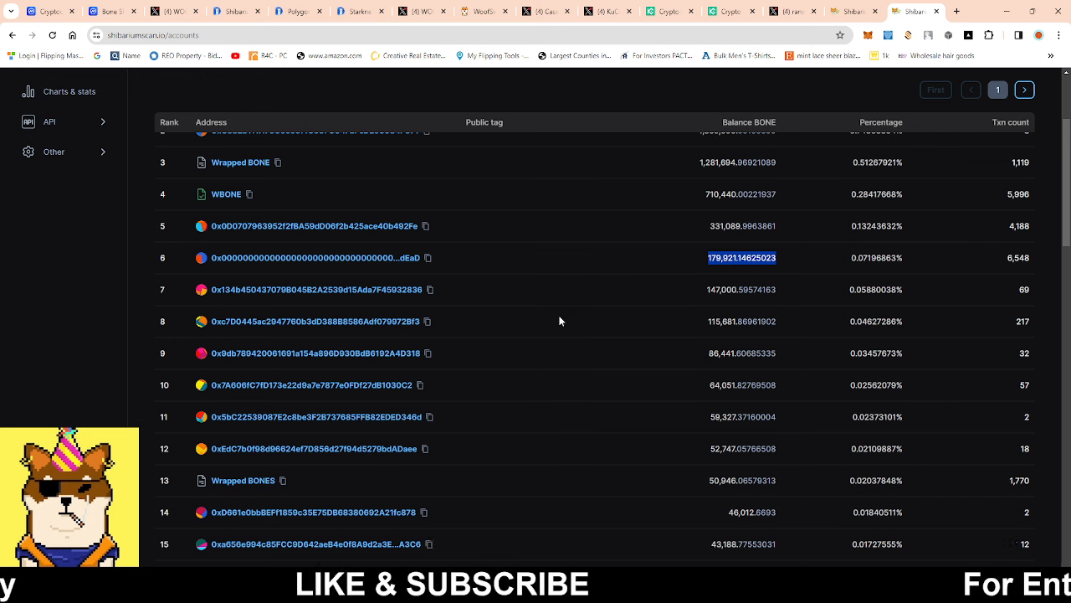
mouse_move(430, 259)
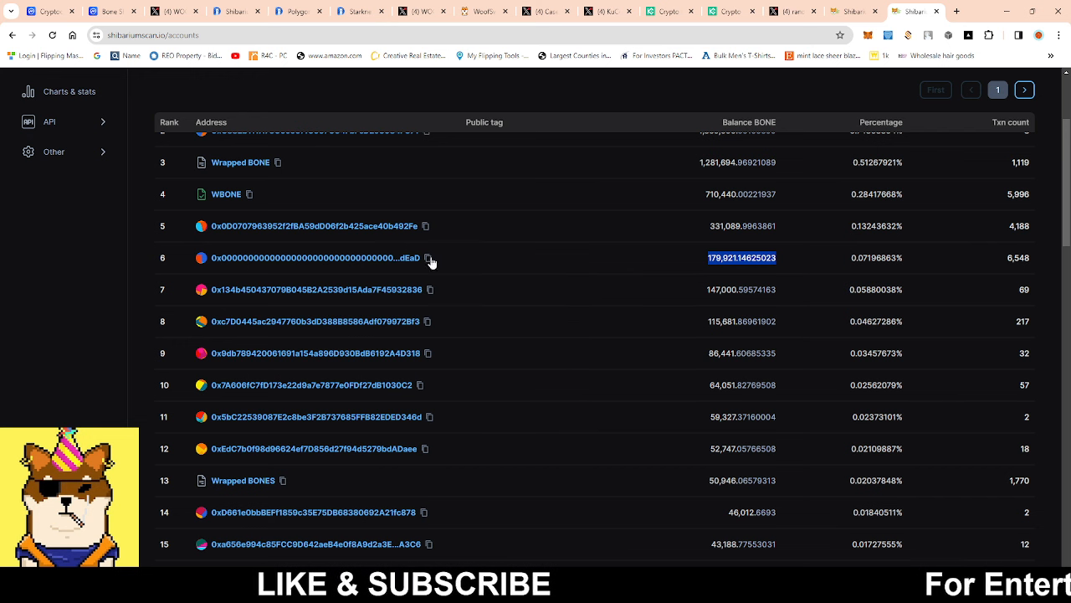